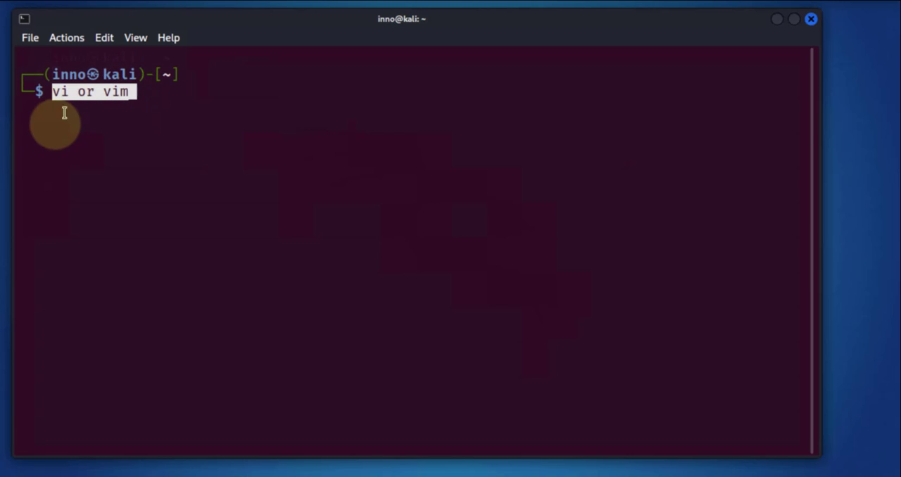
pyautogui.moveTo(159, 133)
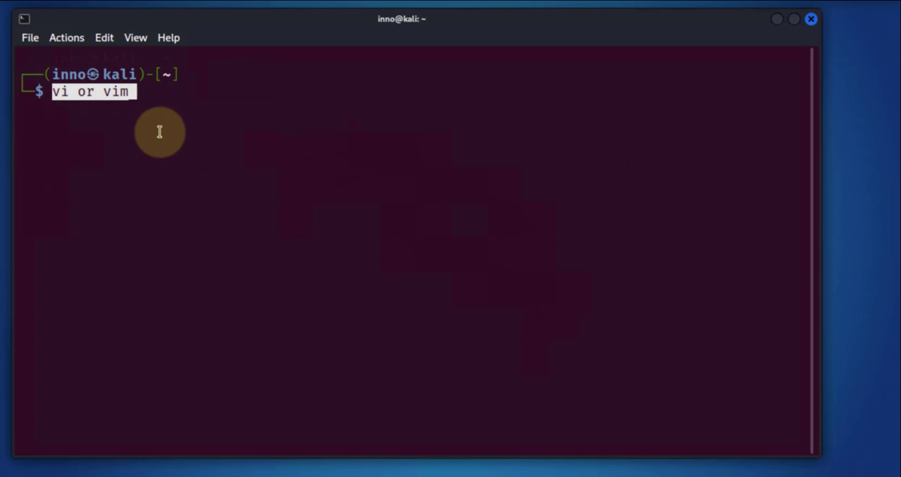
pyautogui.moveTo(158, 128)
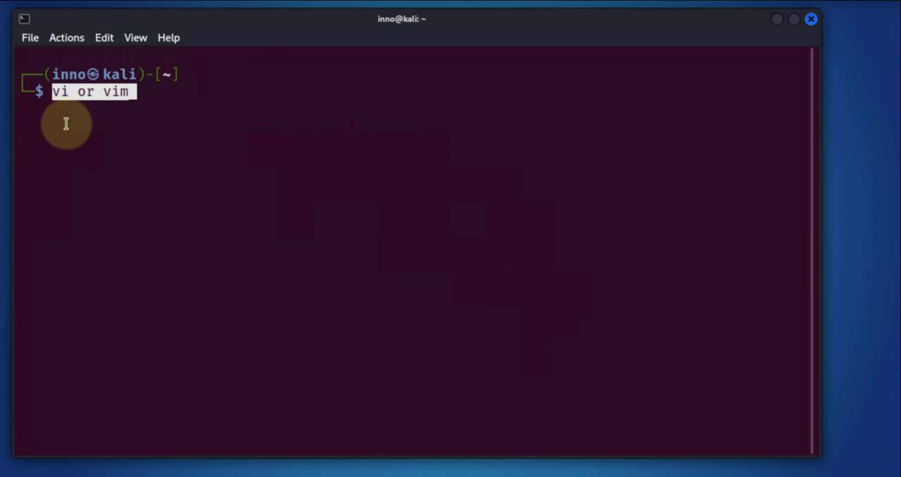
pyautogui.moveTo(391, 127)
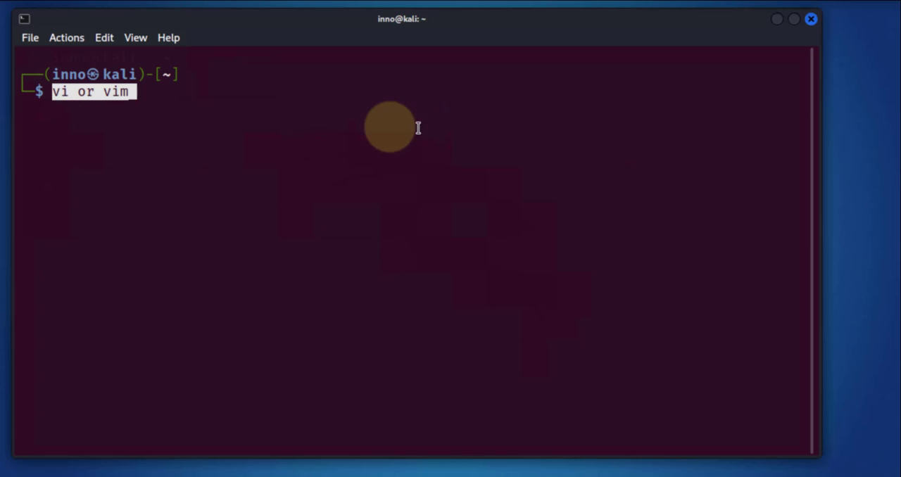
pyautogui.moveTo(258, 146)
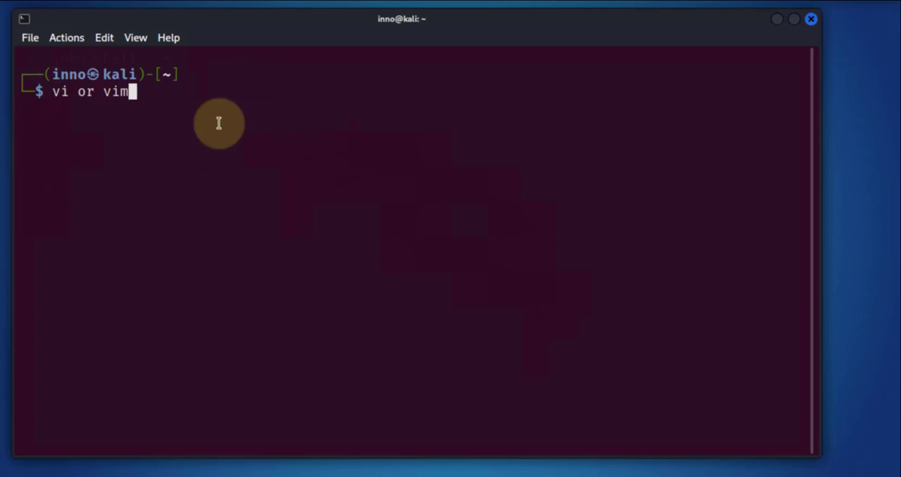
# Step: List the home folder and print testfile's contents with cat
pyautogui.press('BackSpace')
pyautogui.write('ls')
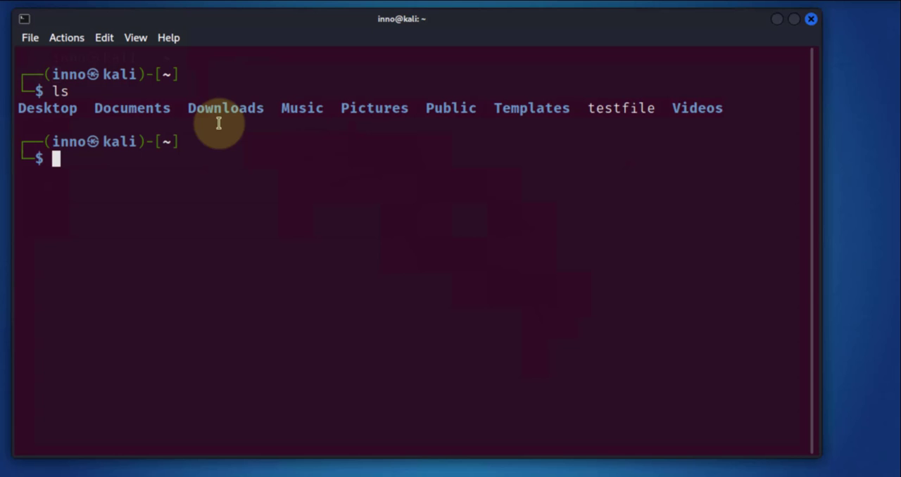
pyautogui.moveTo(653, 116)
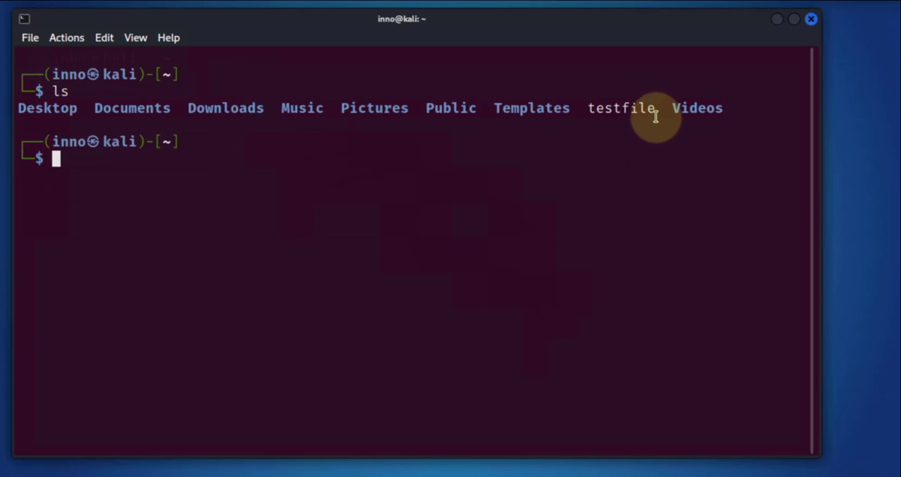
pyautogui.doubleClick(620, 107)
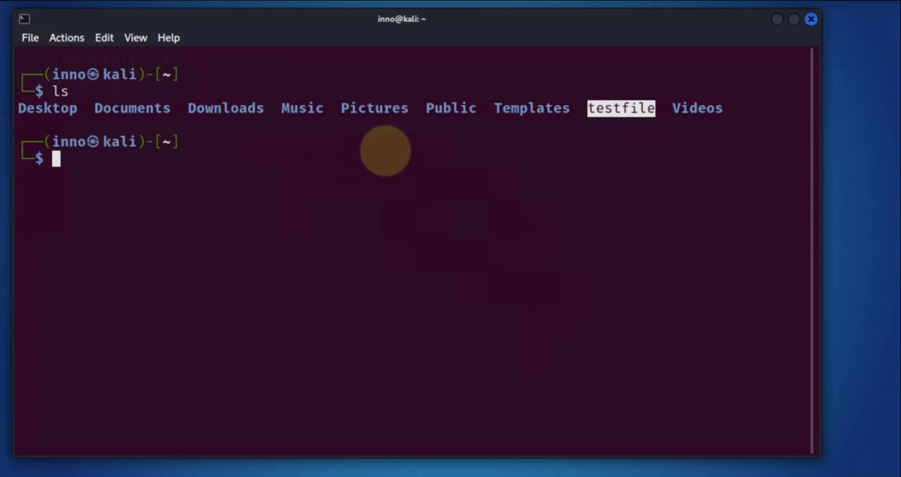
pyautogui.write('cat')
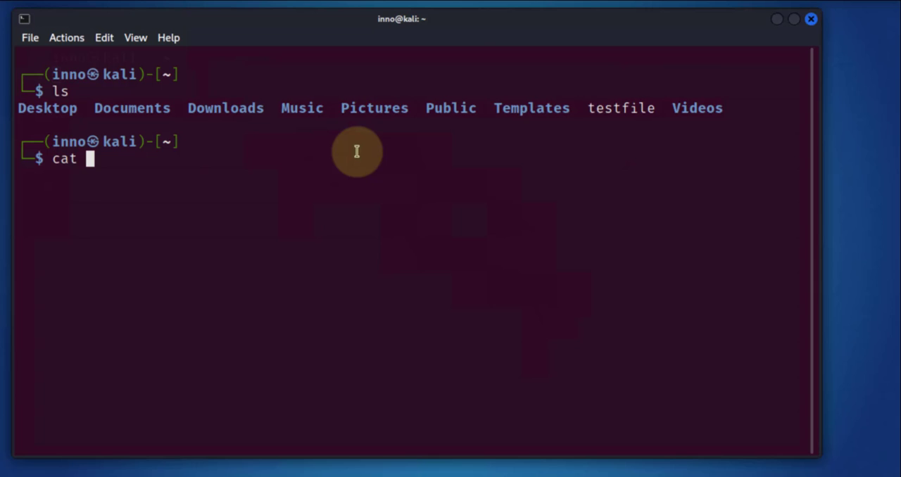
pyautogui.write('testfile')
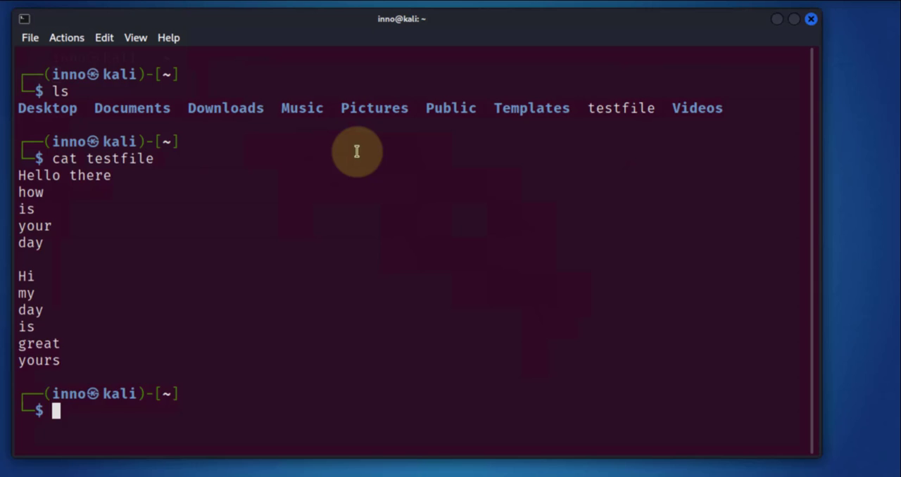
pyautogui.moveTo(124, 363)
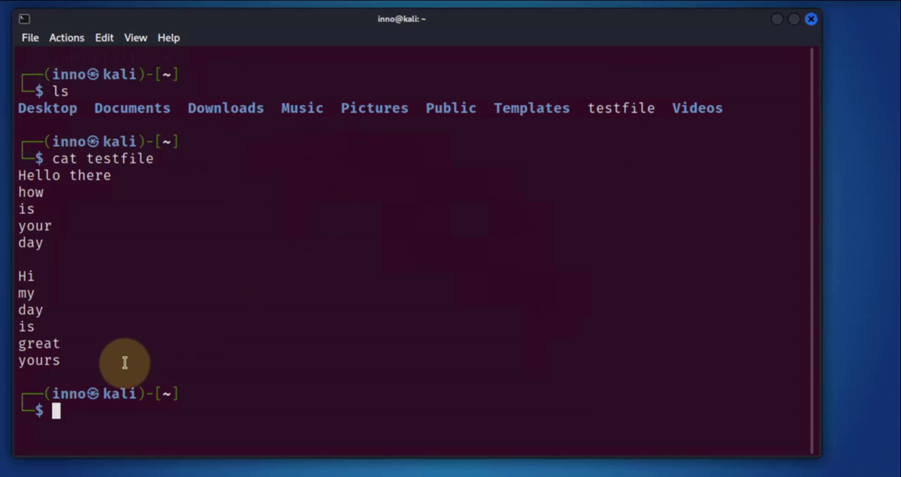
# Step: Clear the terminal before opening testfile in vi
pyautogui.write('cle')
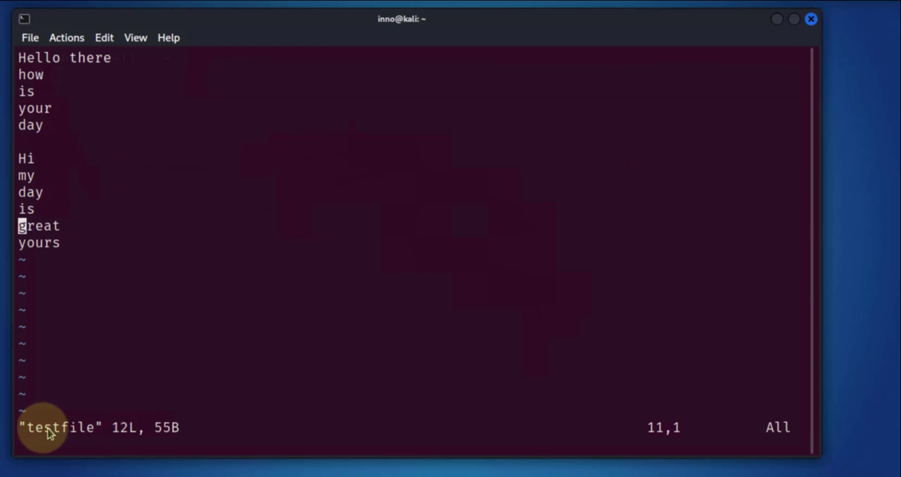
pyautogui.moveTo(31, 435)
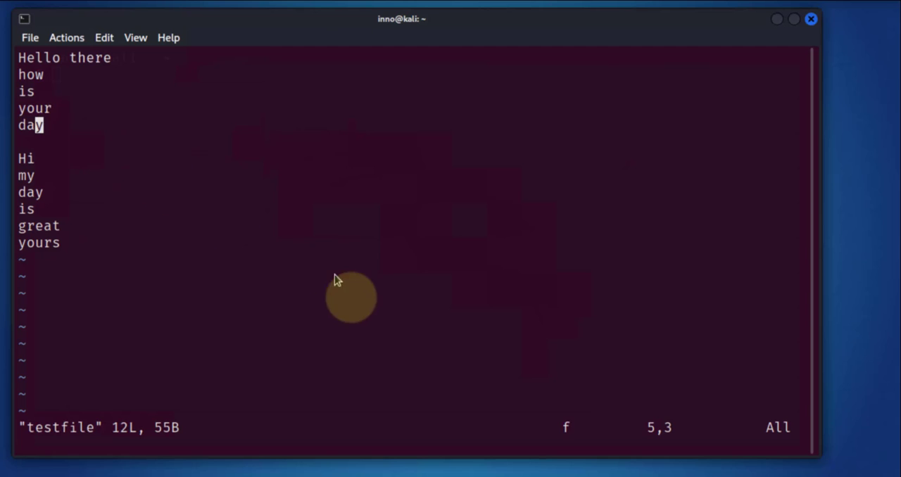
pyautogui.moveTo(577, 433)
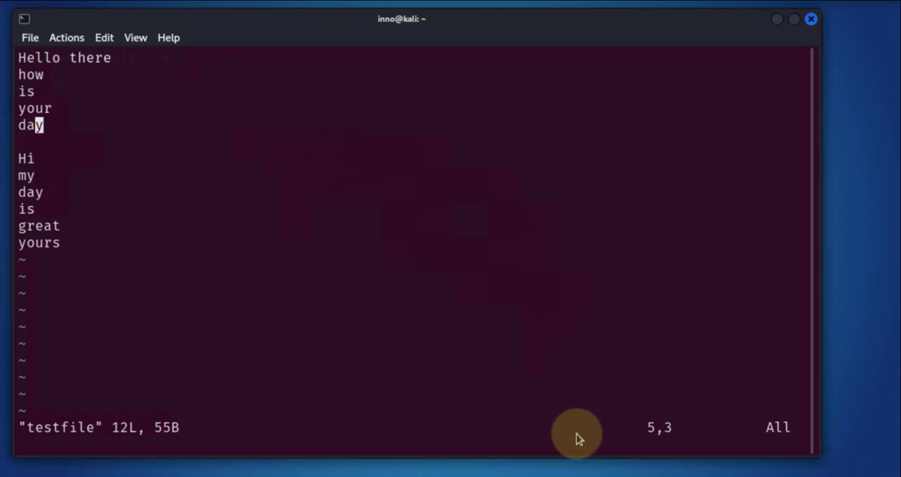
pyautogui.moveTo(214, 174)
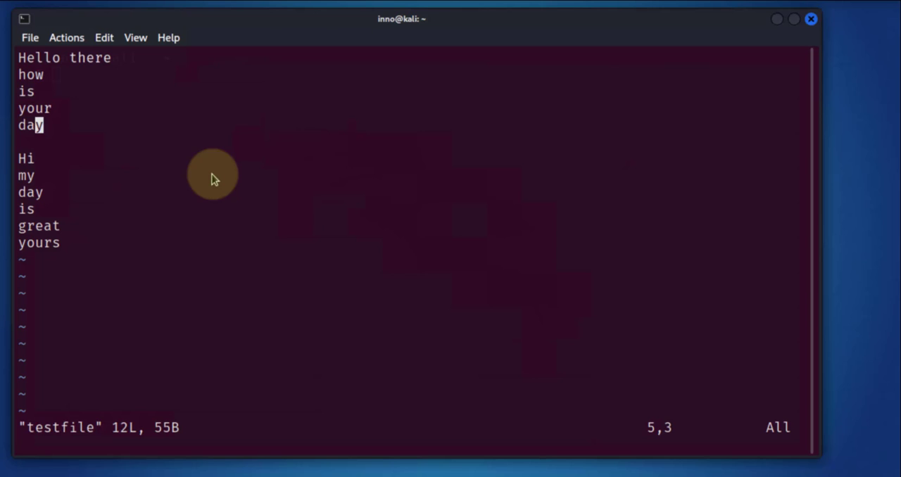
pyautogui.moveTo(169, 421)
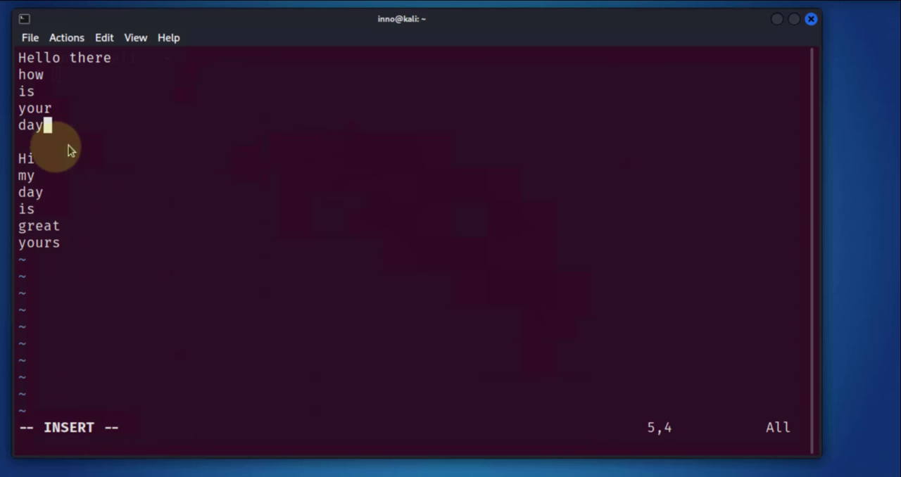
pyautogui.moveTo(56, 127)
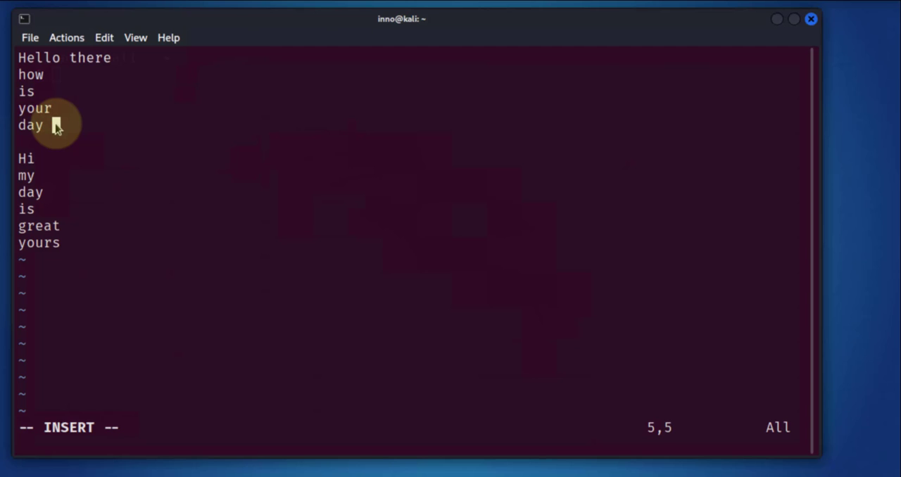
# Step: In insert mode, retype line 5 as 'day' and remove 'there' from line 1
pyautogui.write('ra')
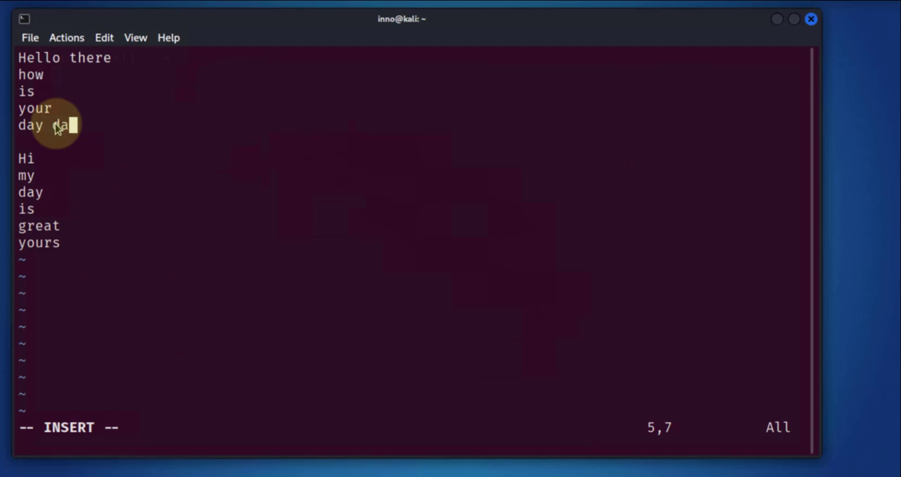
pyautogui.write('y')
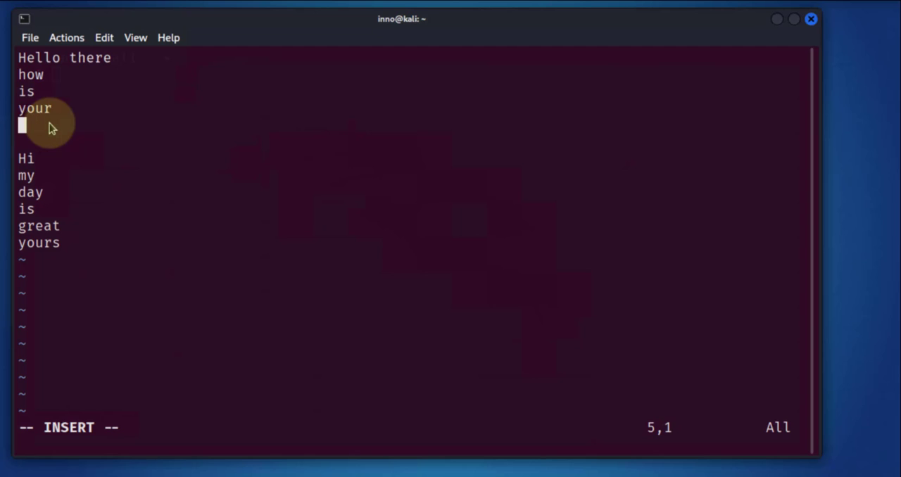
pyautogui.write('d')
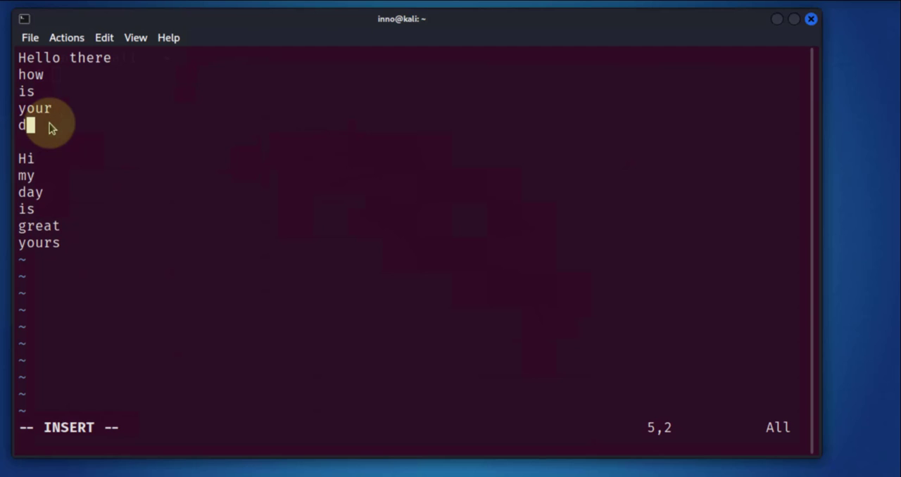
pyautogui.write('ay')
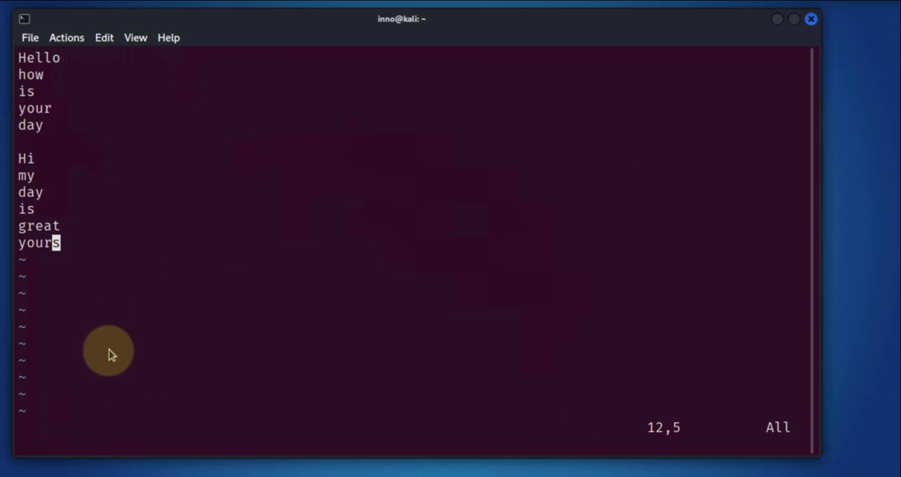
pyautogui.moveTo(94, 372)
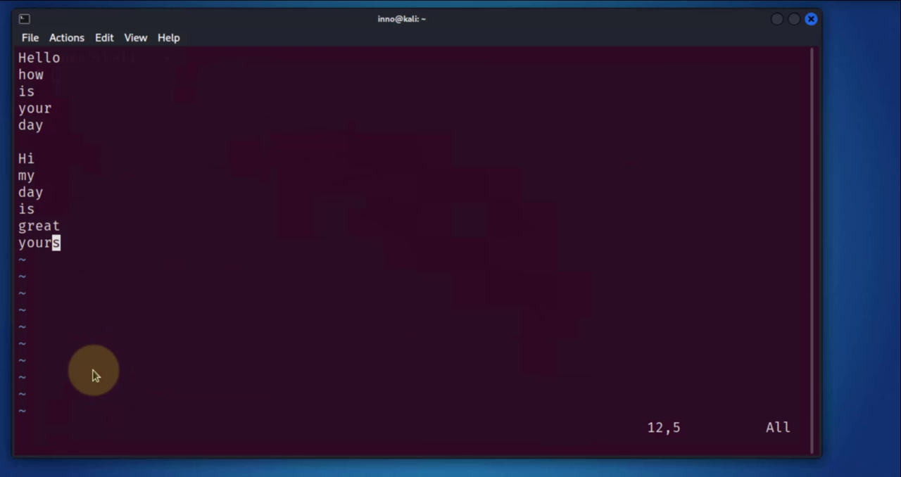
pyautogui.moveTo(875, 323)
pyautogui.write(':')
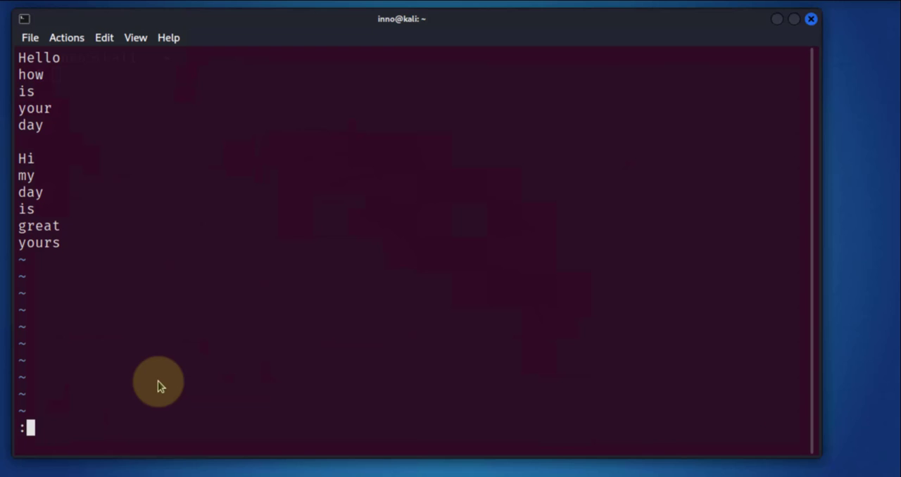
# Step: Enter :wq then clear it and enter :q! to quit without saving the edit
pyautogui.write('wq')
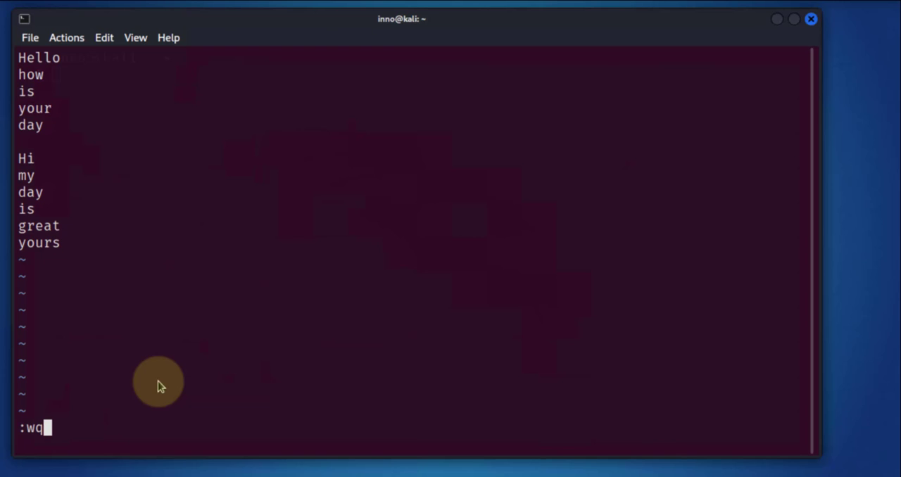
pyautogui.moveTo(45, 191)
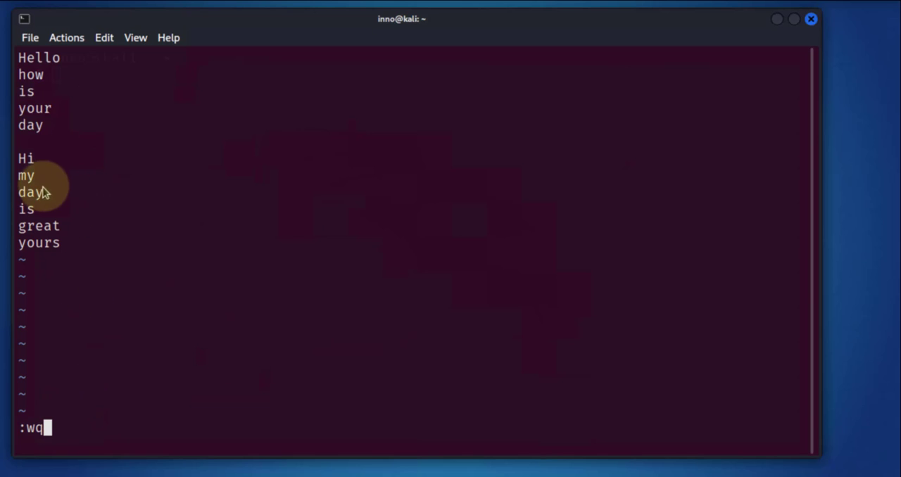
pyautogui.moveTo(67, 276)
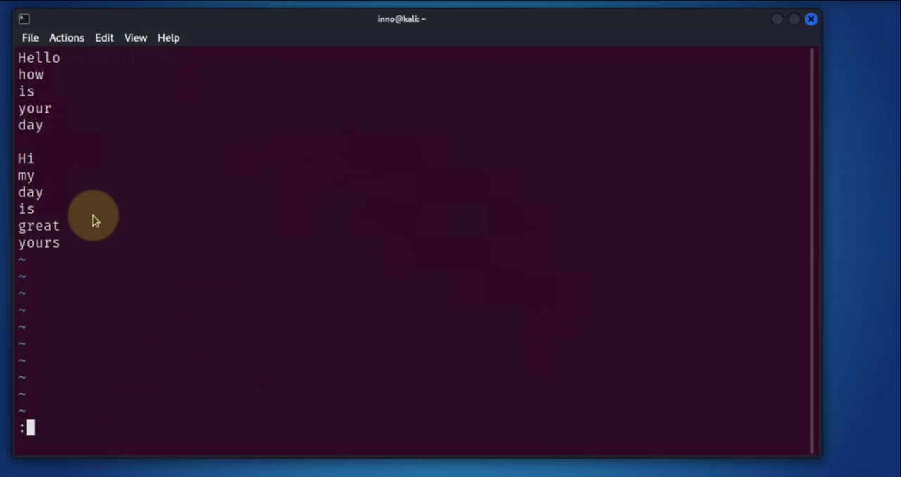
pyautogui.write('q')
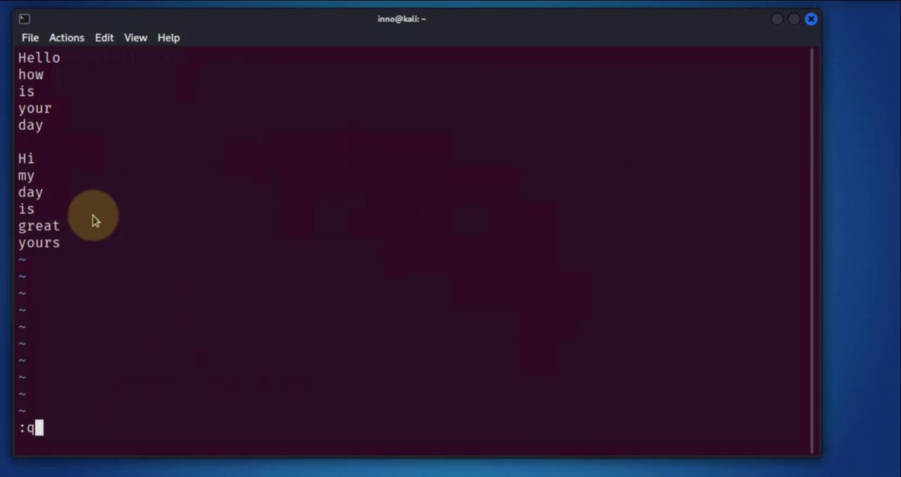
pyautogui.write('!')
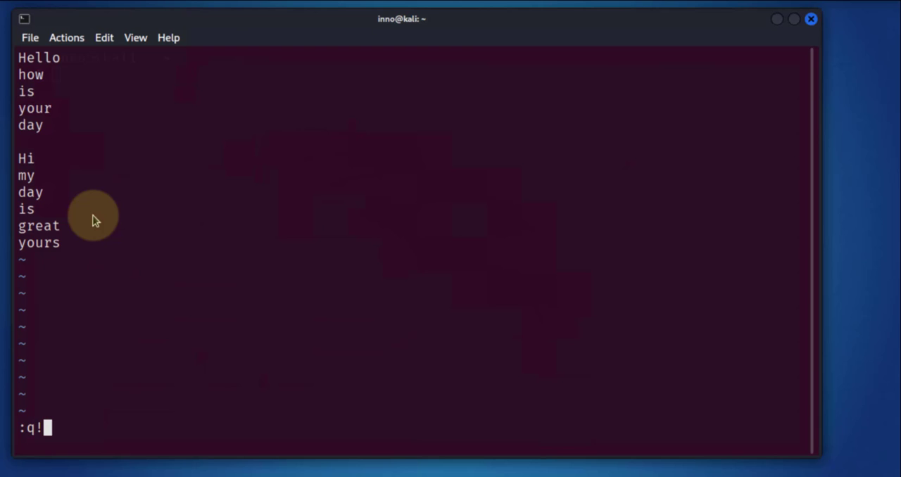
pyautogui.moveTo(68, 419)
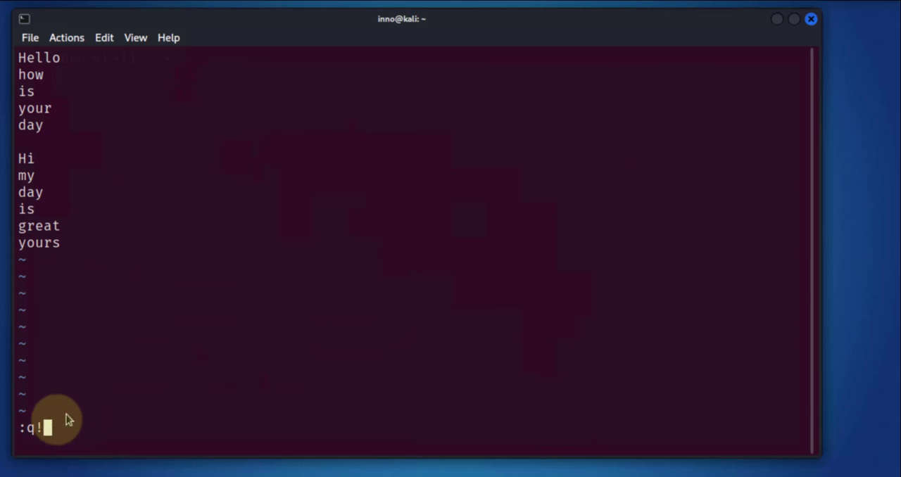
pyautogui.moveTo(130, 340)
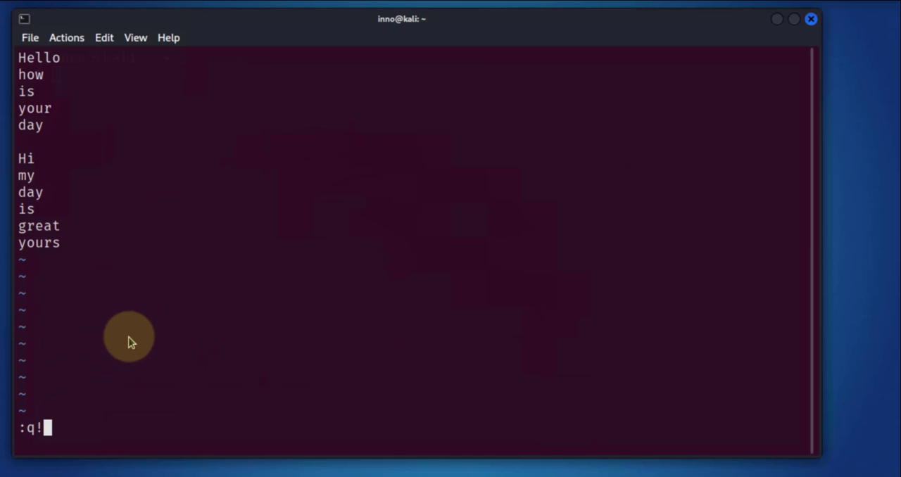
pyautogui.moveTo(67, 67)
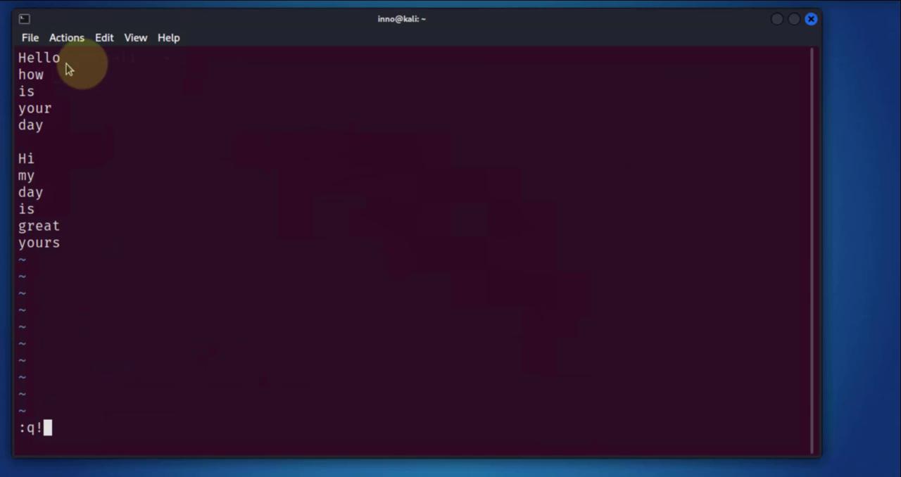
pyautogui.moveTo(130, 380)
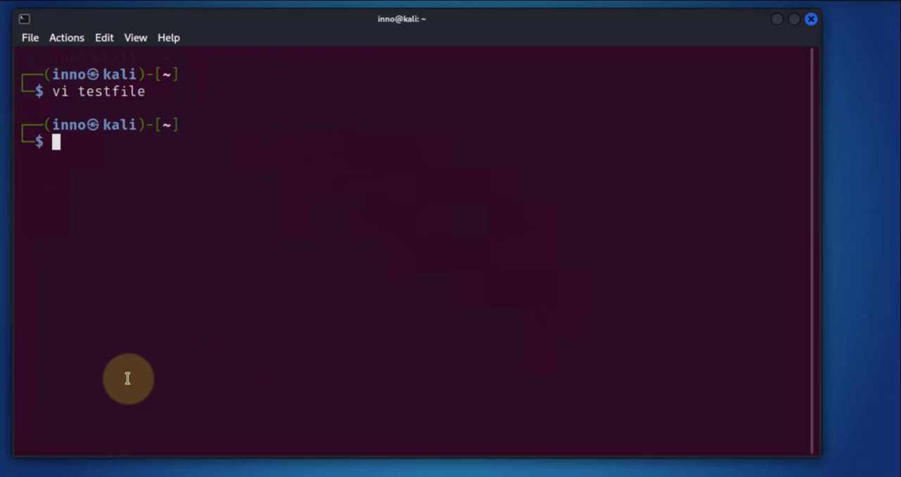
# Step: Print testfile showing 'there' still present, then reopen it with vi testfile
pyautogui.write('cat testfile')
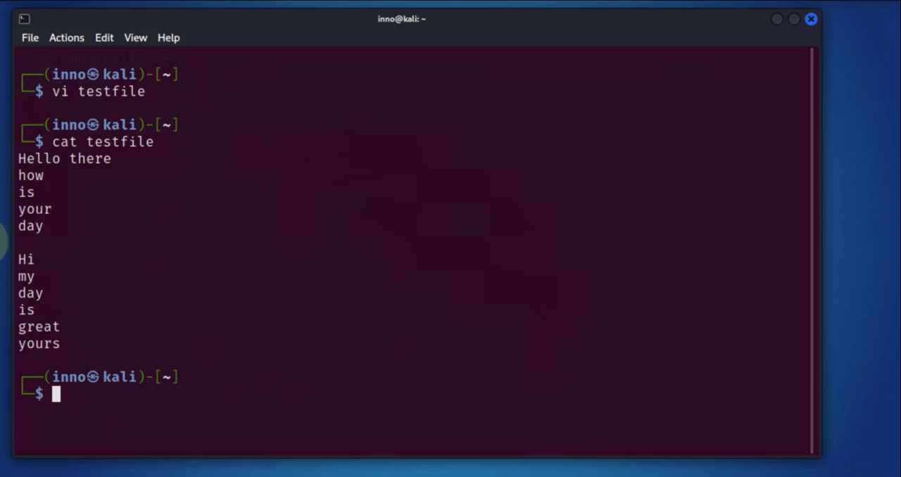
pyautogui.doubleClick(99, 157)
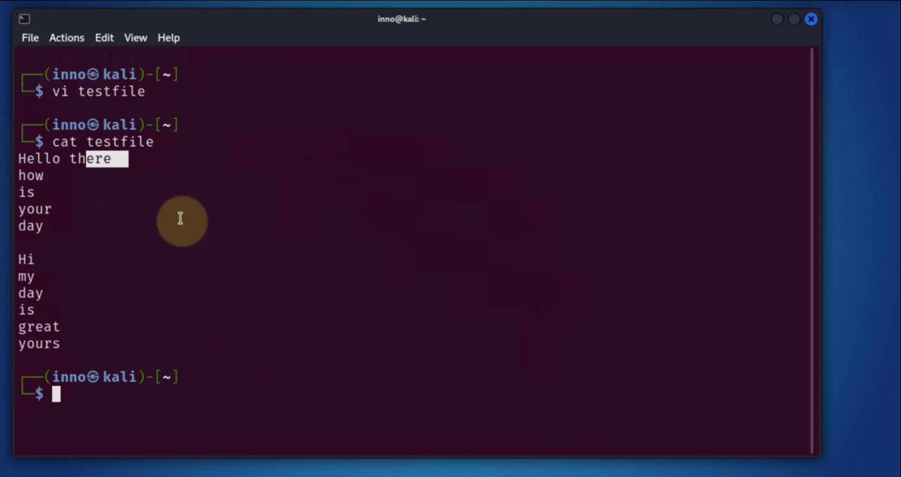
pyautogui.write('vi')
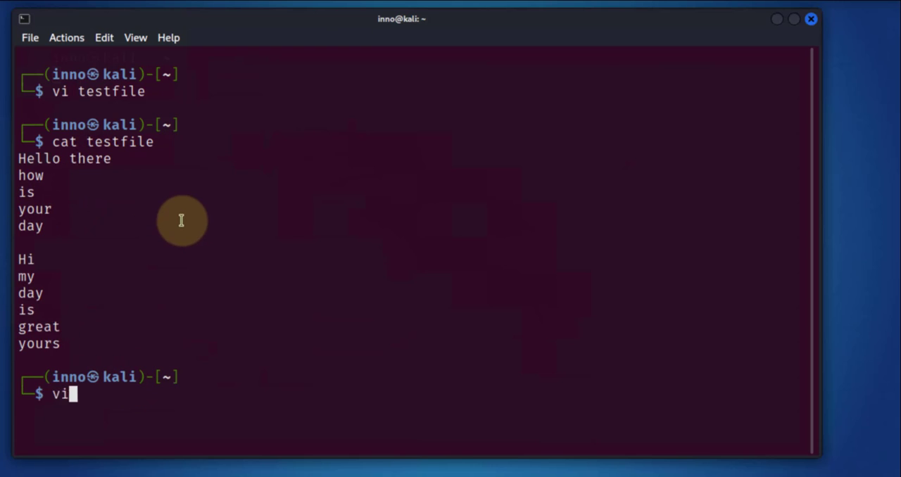
pyautogui.write('testfile')
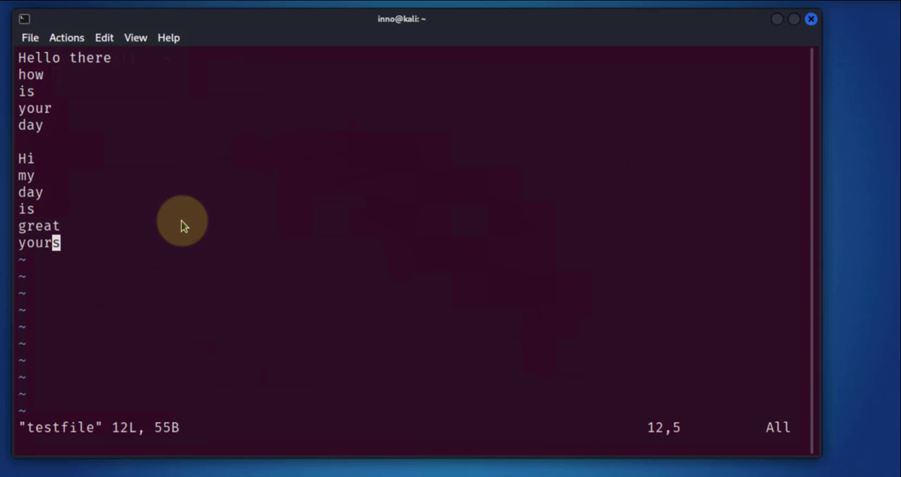
# Step: Remove 'there' from the first line again and save with :wq
pyautogui.press('i')
pyautogui.write(':')
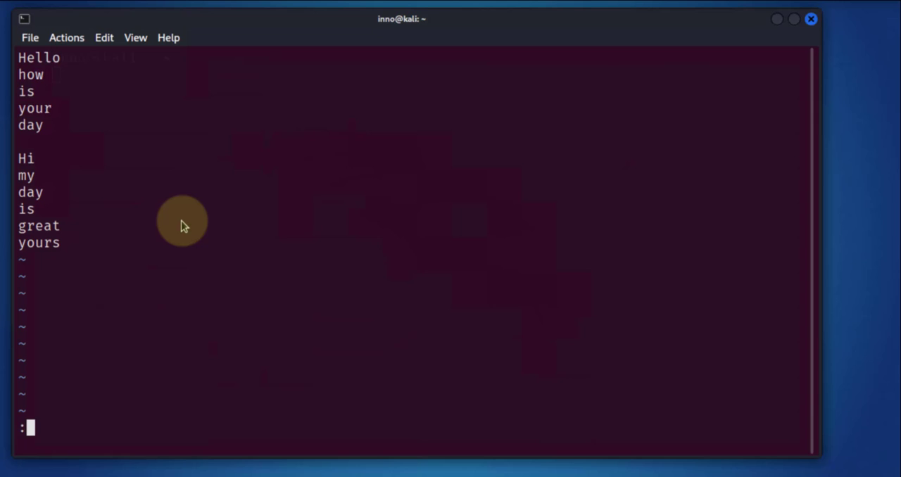
pyautogui.write('wq')
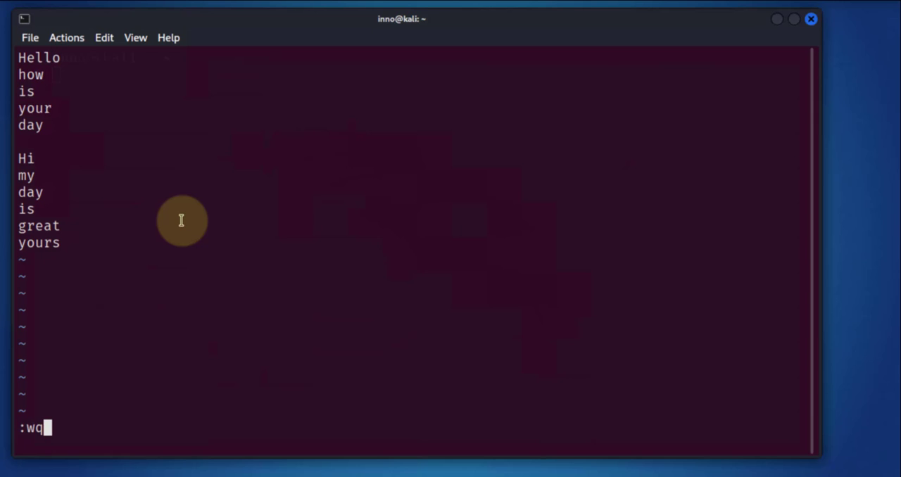
pyautogui.press('Return')
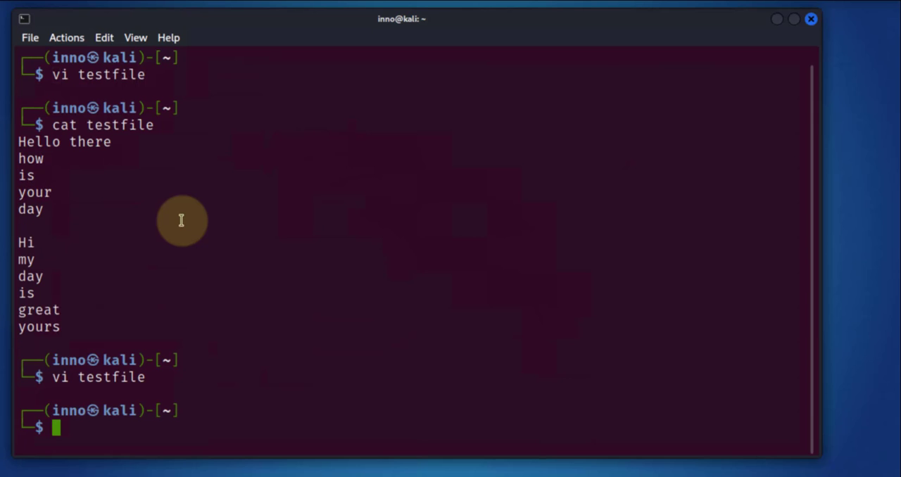
# Step: Print testfile confirming the first line reads 'Hello', then reopen it in vi
pyautogui.write('cat testfile')
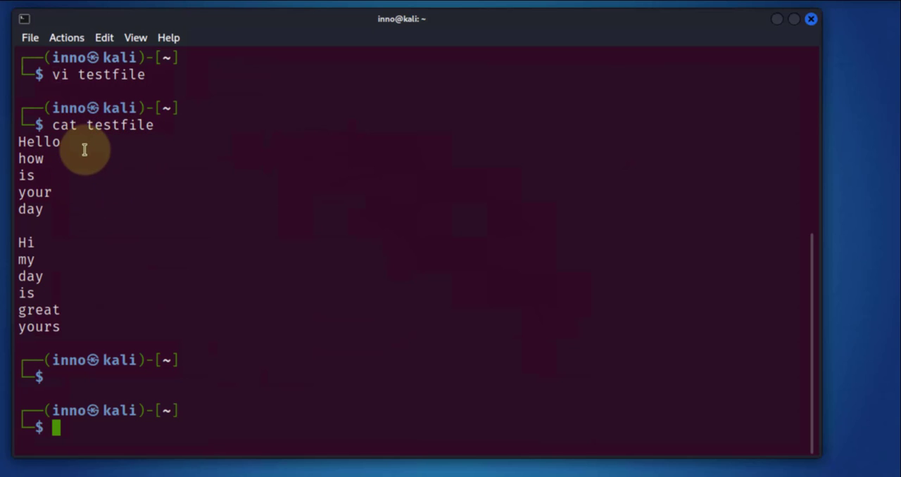
pyautogui.write('vi')
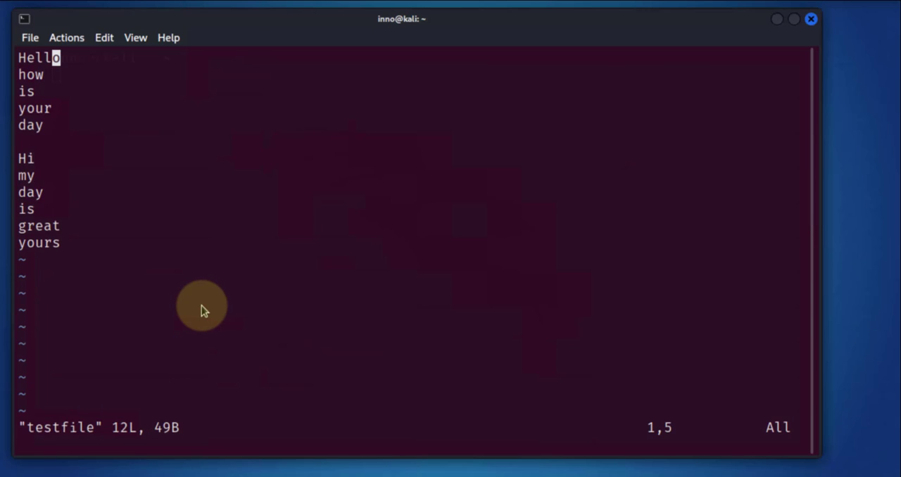
pyautogui.moveTo(110, 163)
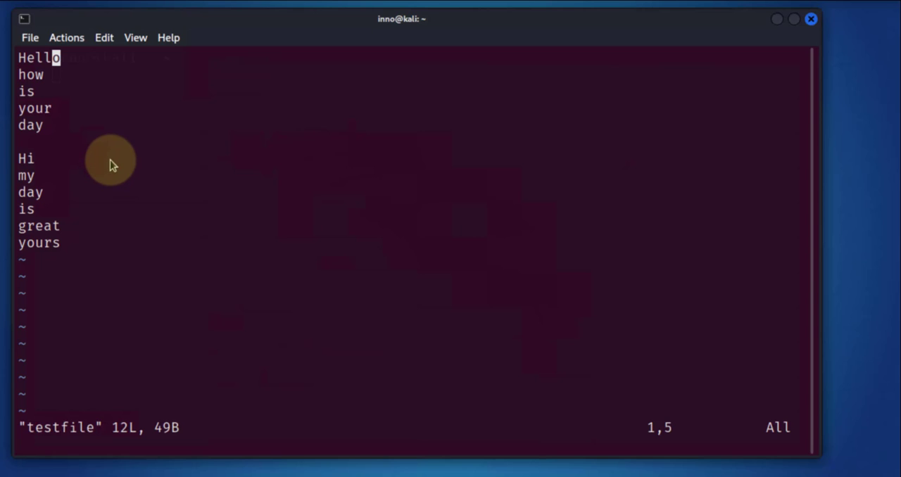
pyautogui.moveTo(212, 394)
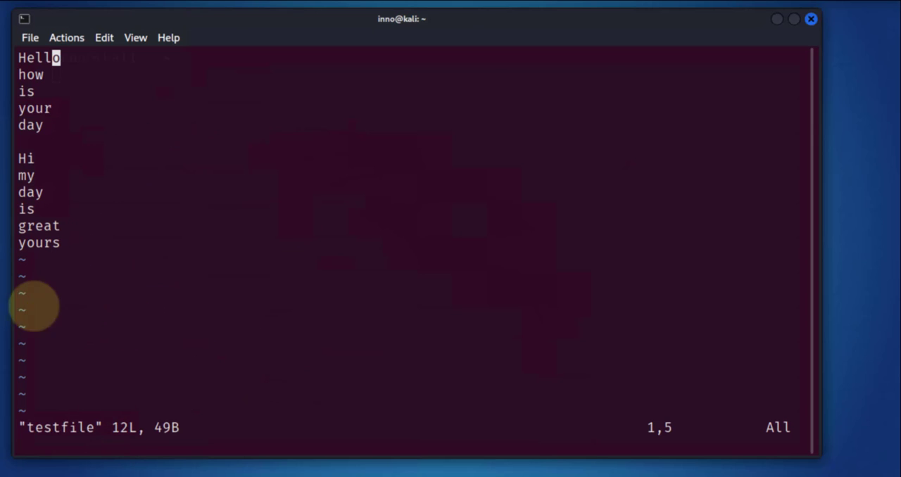
pyautogui.moveTo(53, 270)
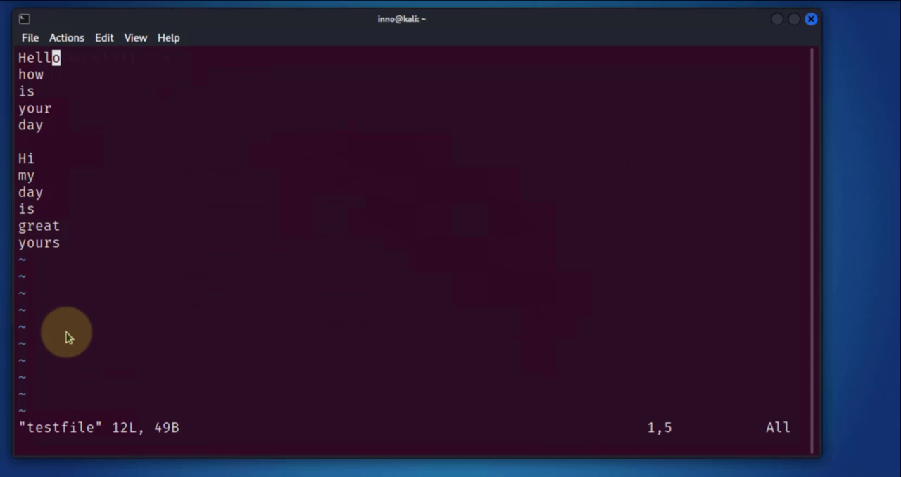
pyautogui.moveTo(104, 169)
pyautogui.write('/great')
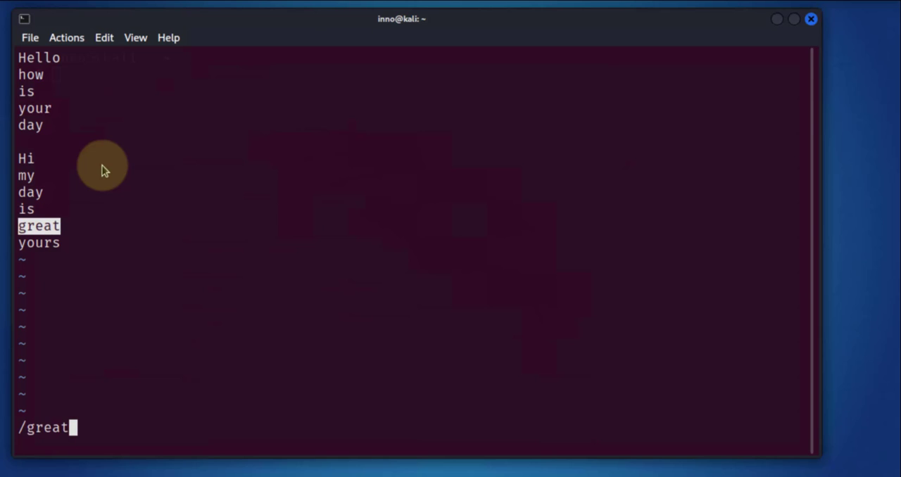
pyautogui.moveTo(64, 442)
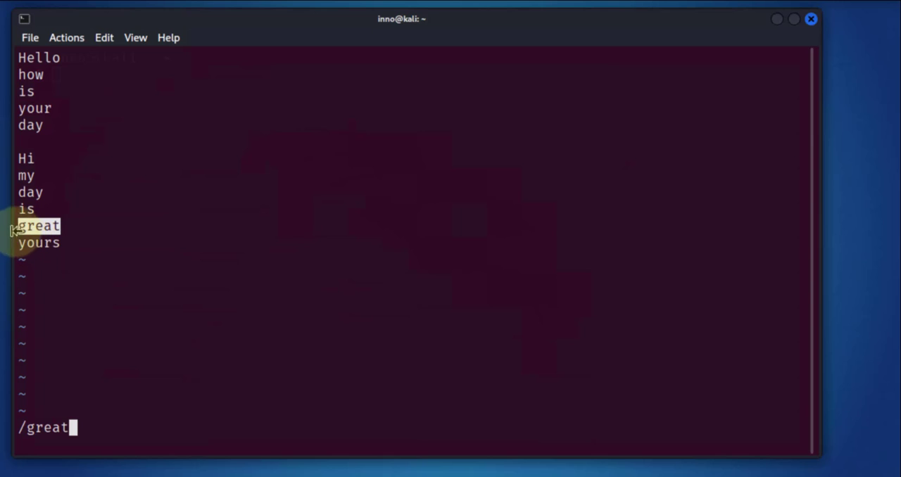
pyautogui.moveTo(82, 406)
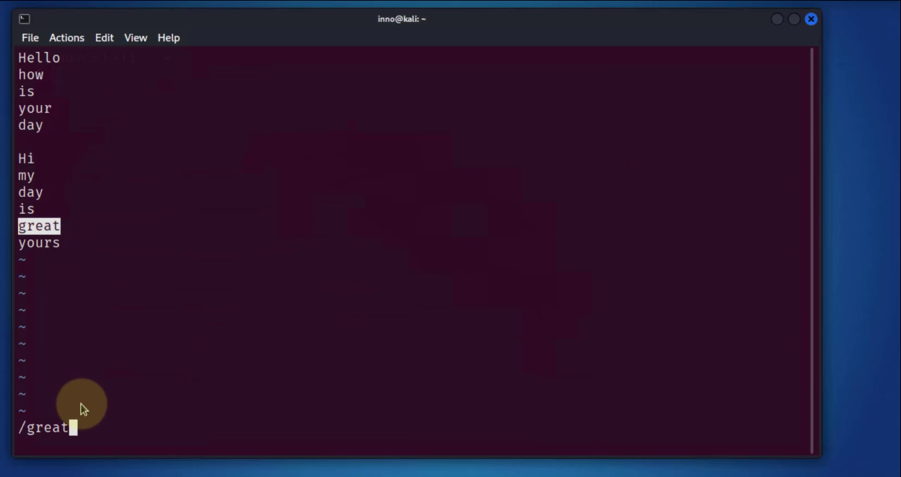
pyautogui.moveTo(85, 394)
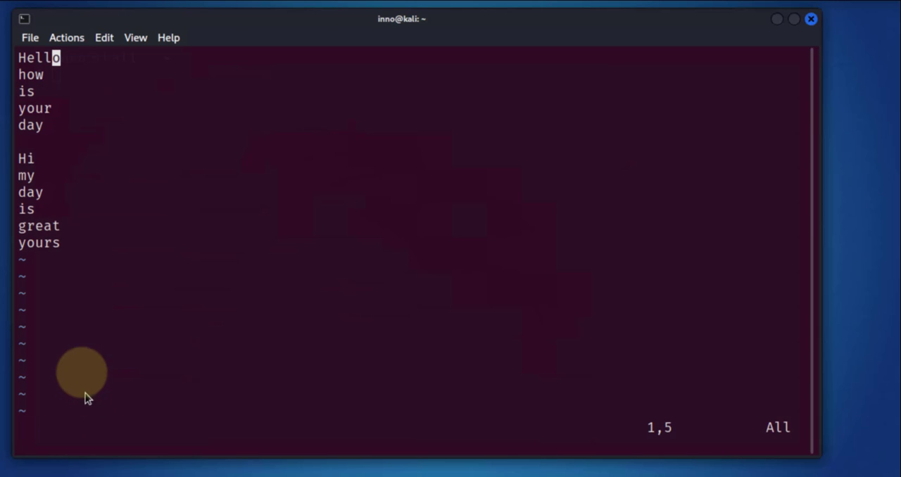
pyautogui.moveTo(84, 378)
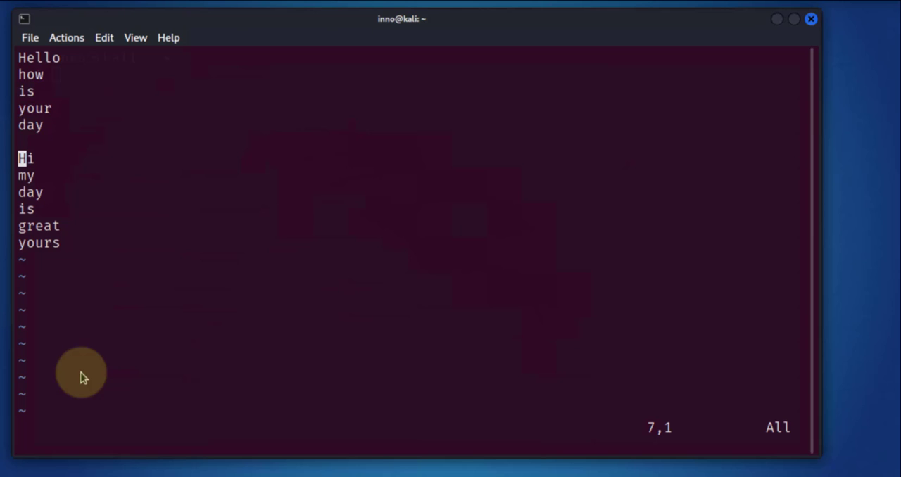
pyautogui.press('v')
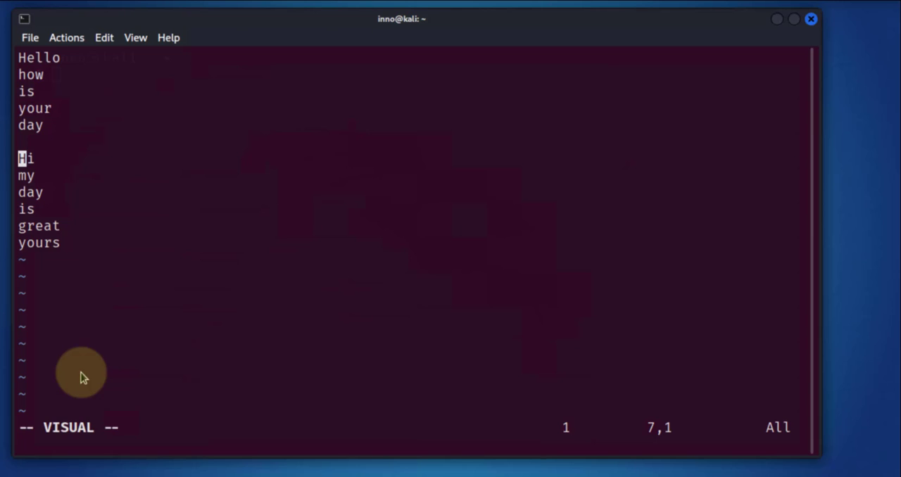
pyautogui.moveTo(76, 439)
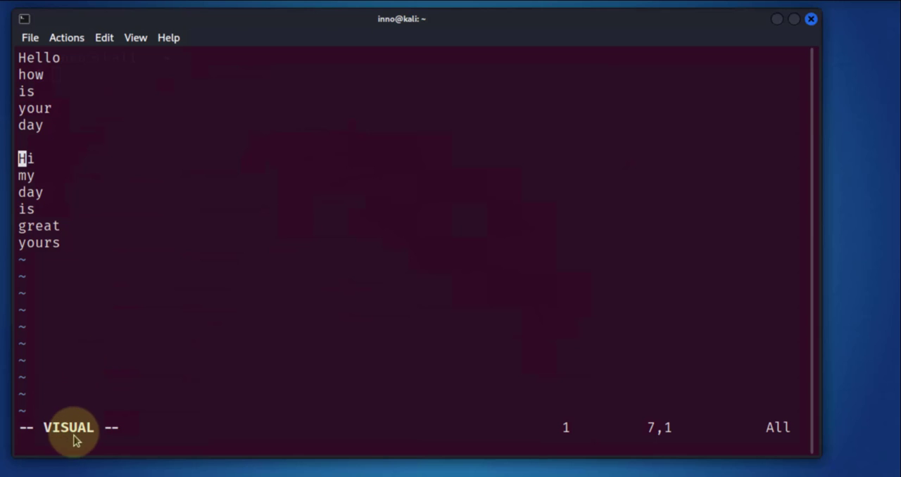
pyautogui.press('l')
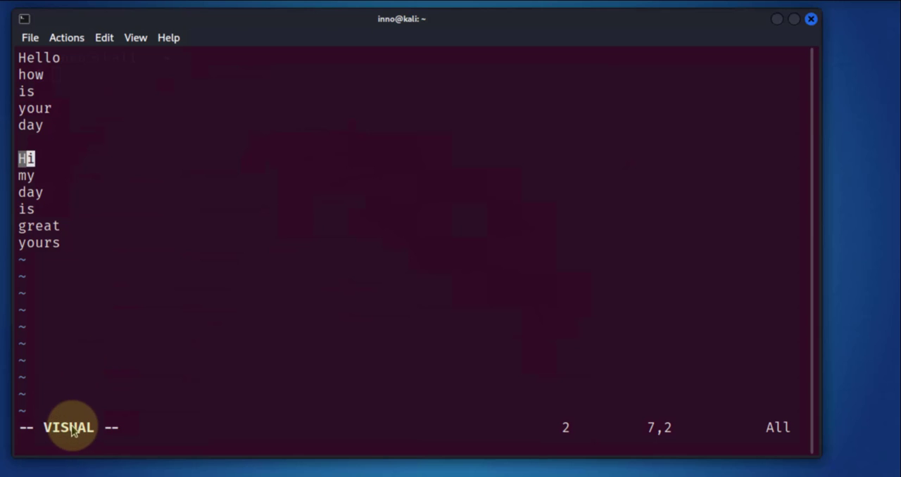
pyautogui.press('j')
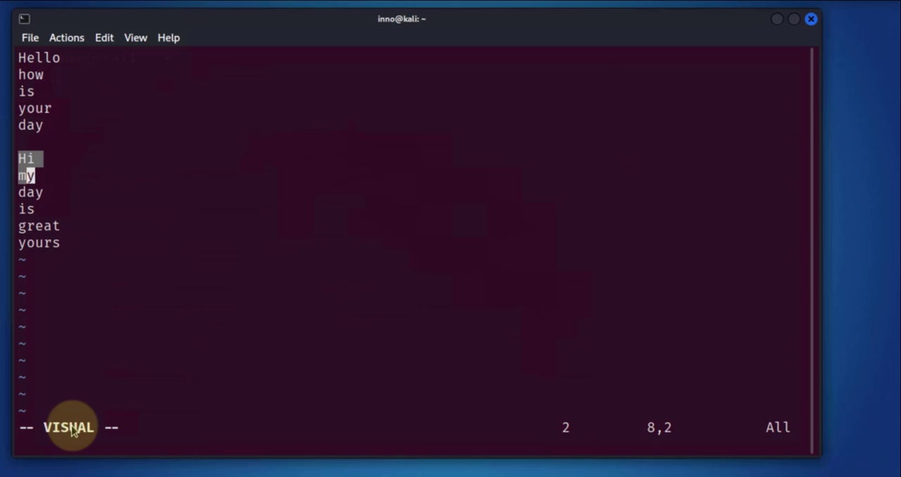
pyautogui.press('j')
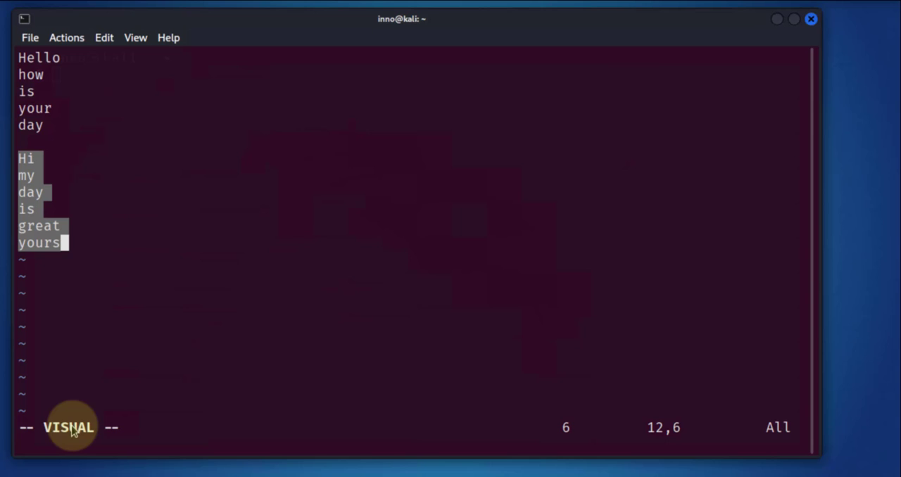
pyautogui.press('d')
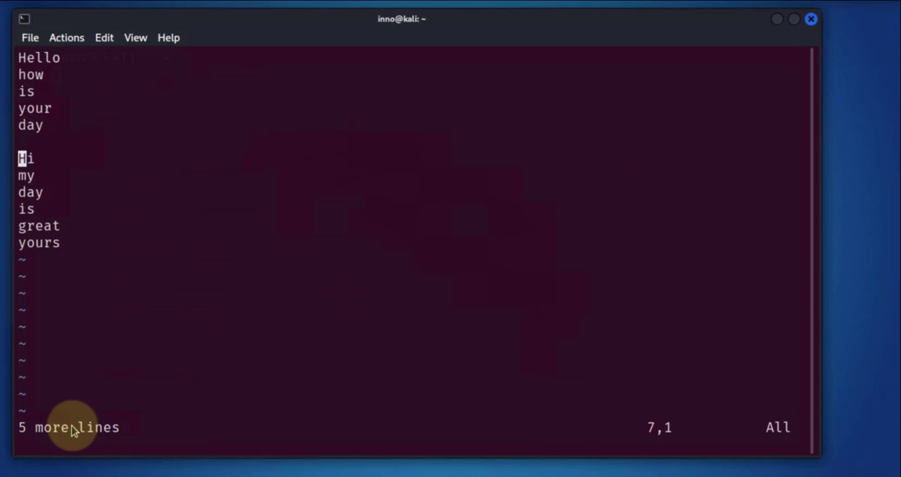
pyautogui.press('dd')
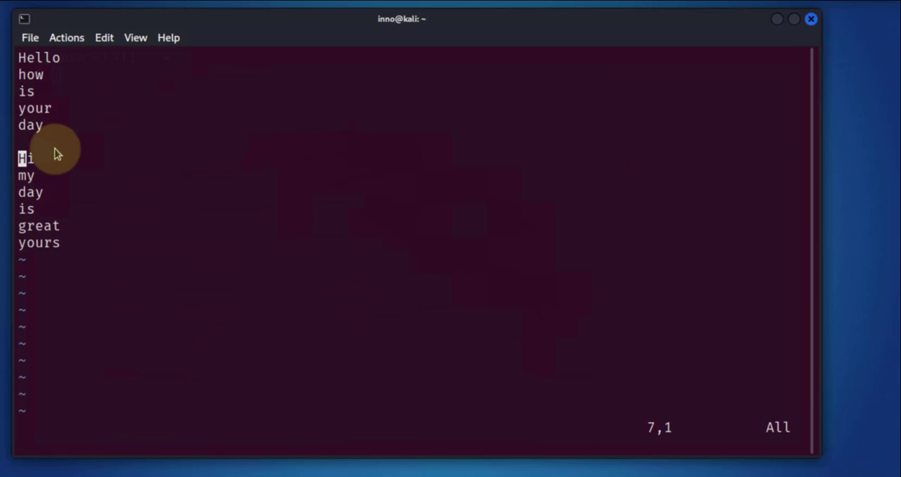
pyautogui.press('v')
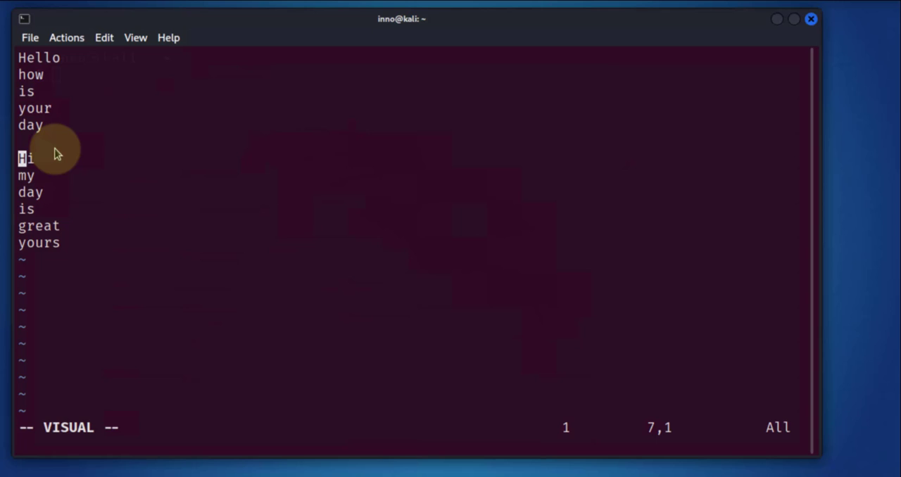
pyautogui.press('l')
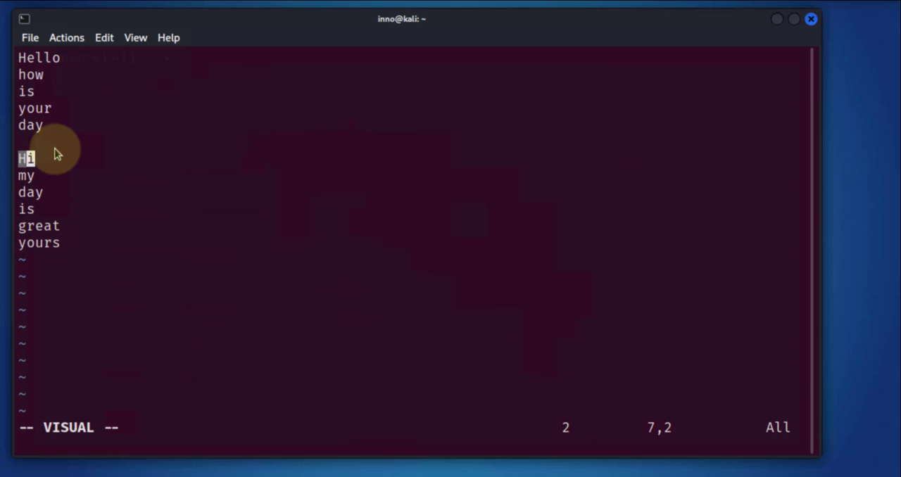
pyautogui.press('j')
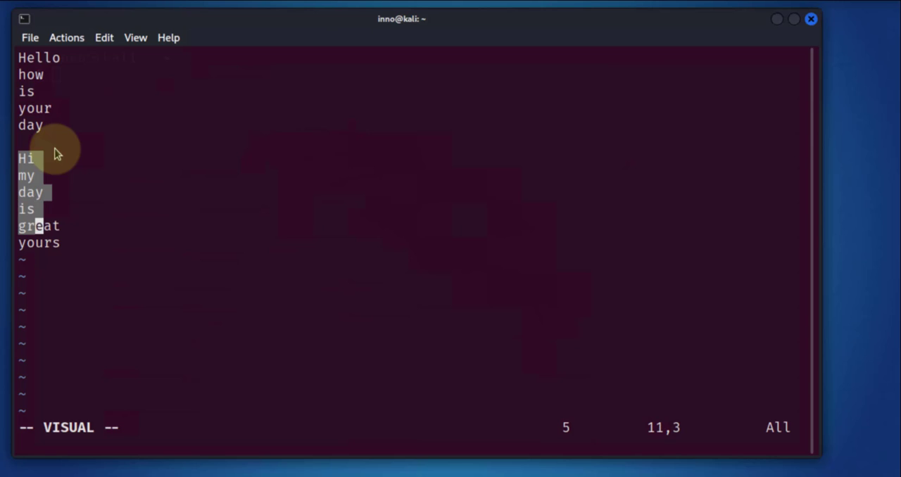
pyautogui.press('j')
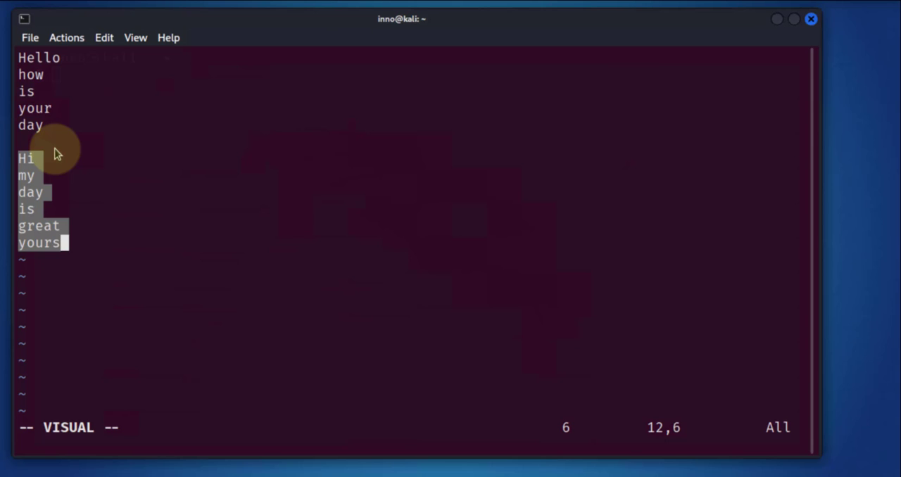
pyautogui.press('y')
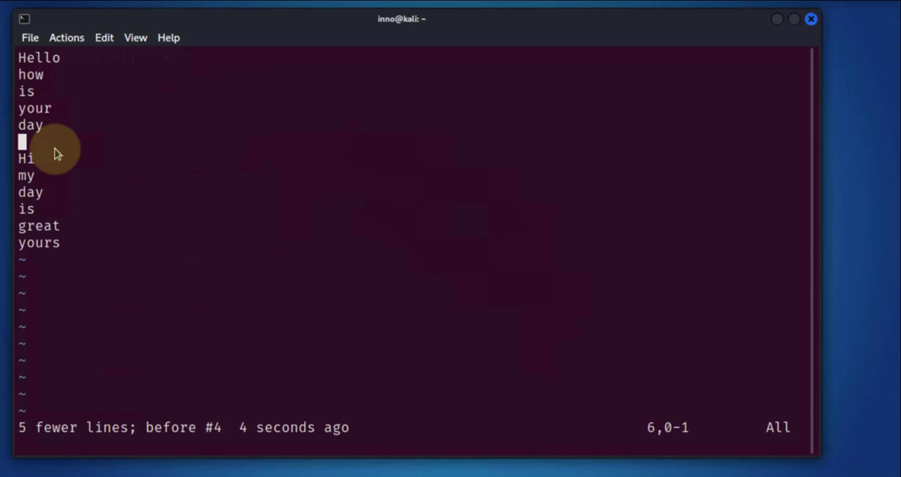
pyautogui.moveTo(196, 163)
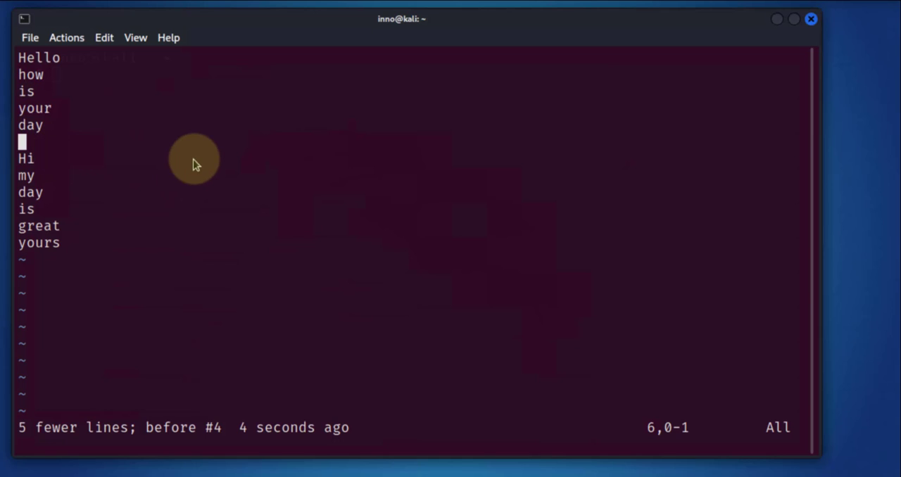
pyautogui.moveTo(219, 135)
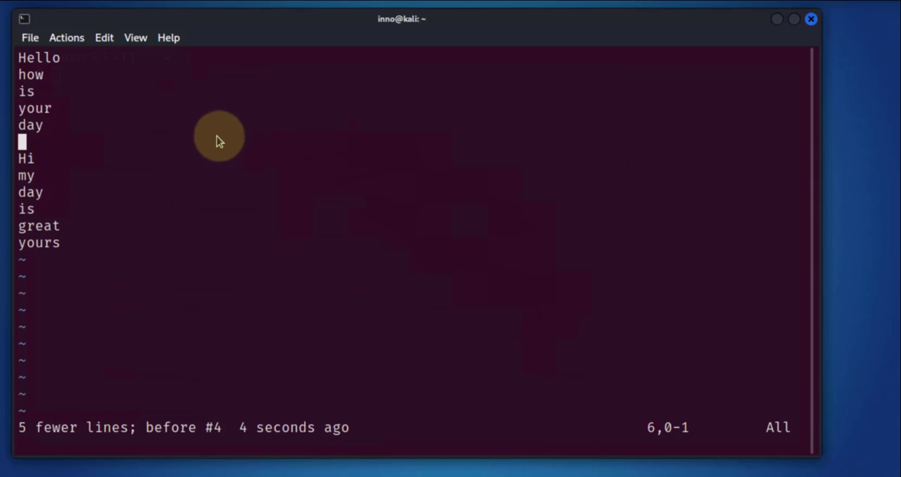
pyautogui.moveTo(459, 138)
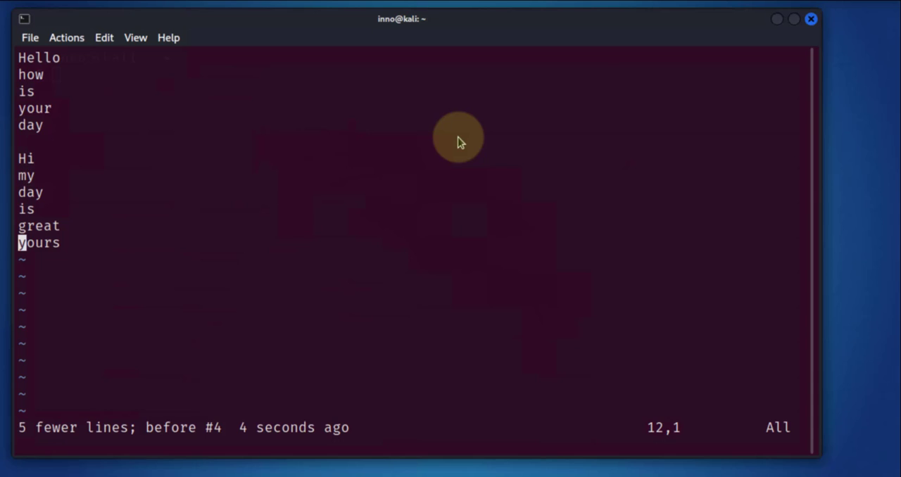
pyautogui.moveTo(871, 78)
pyautogui.write(':')
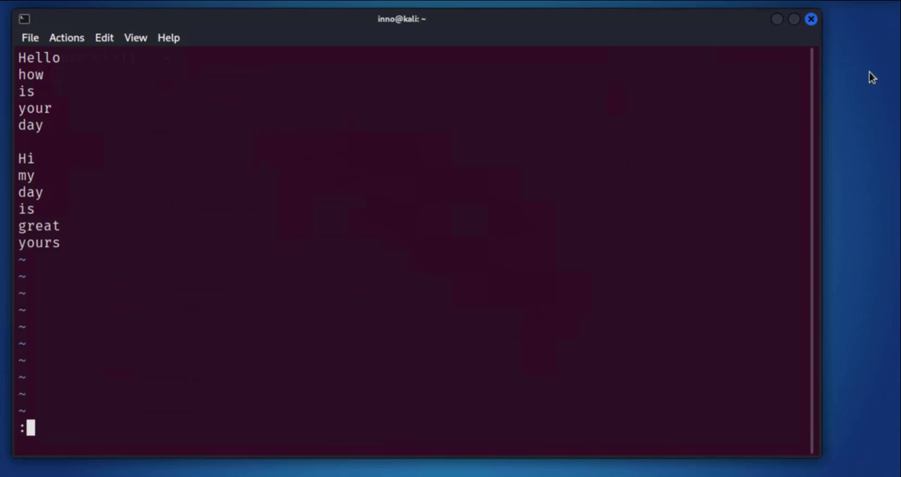
# Step: Substitute 'great' with 'good' throughout the file using :%s/great/good/g
pyautogui.write('%')
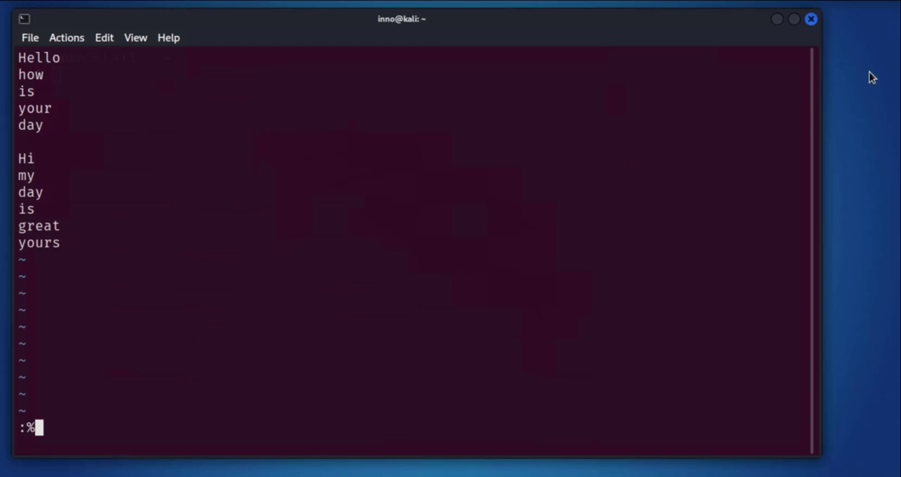
pyautogui.write('s')
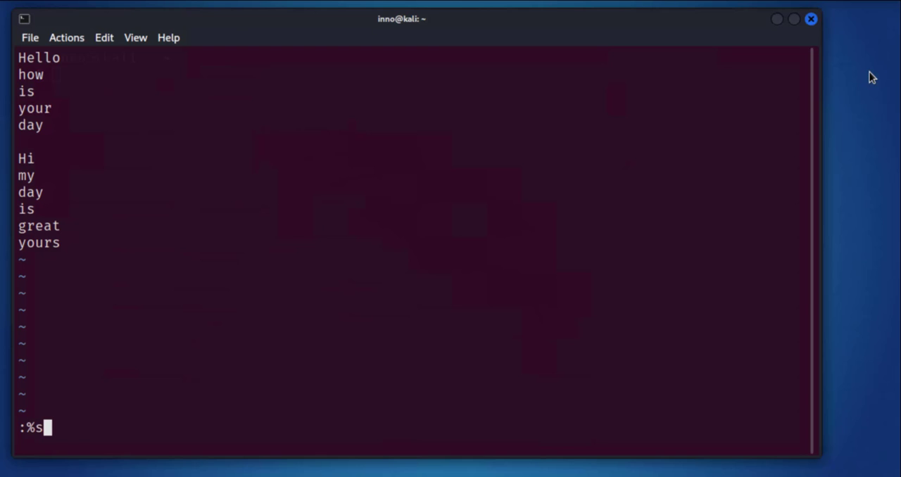
pyautogui.write('/')
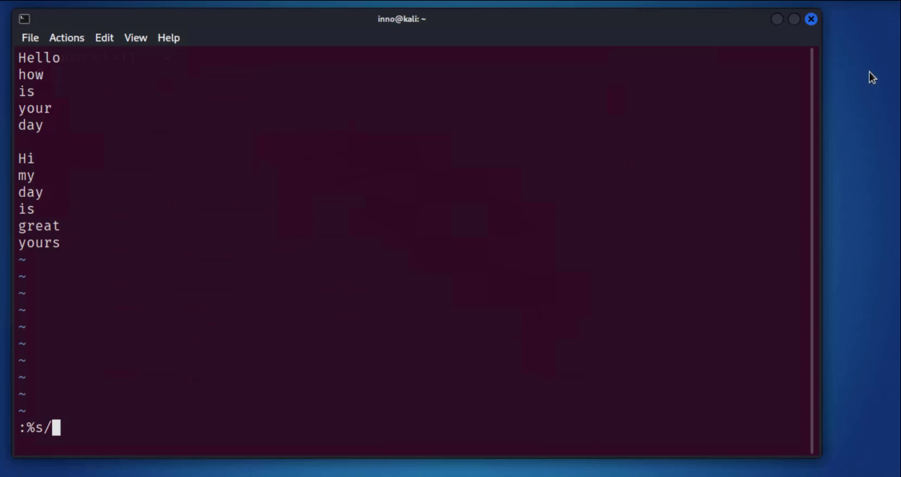
pyautogui.write('great')
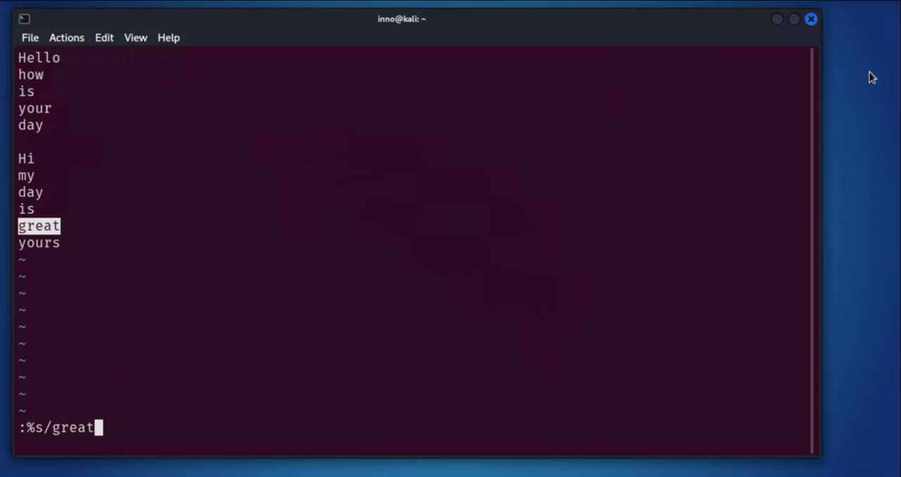
pyautogui.write('/good/')
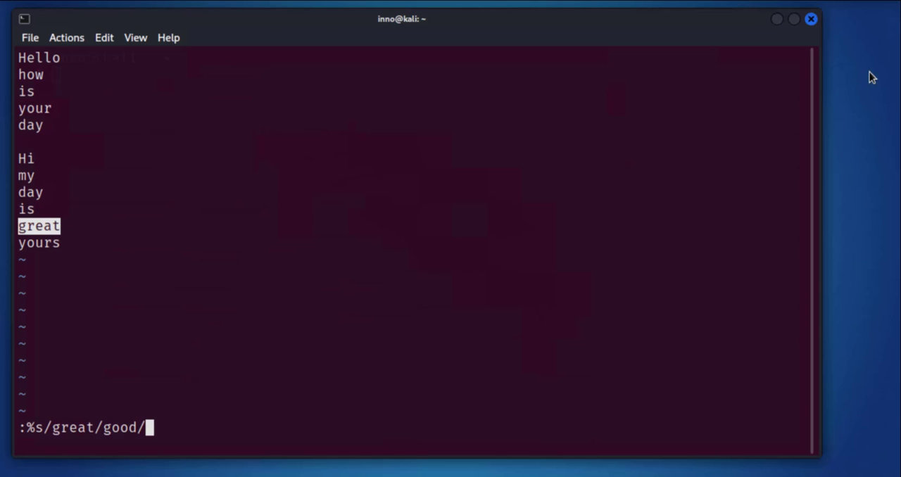
pyautogui.write('g')
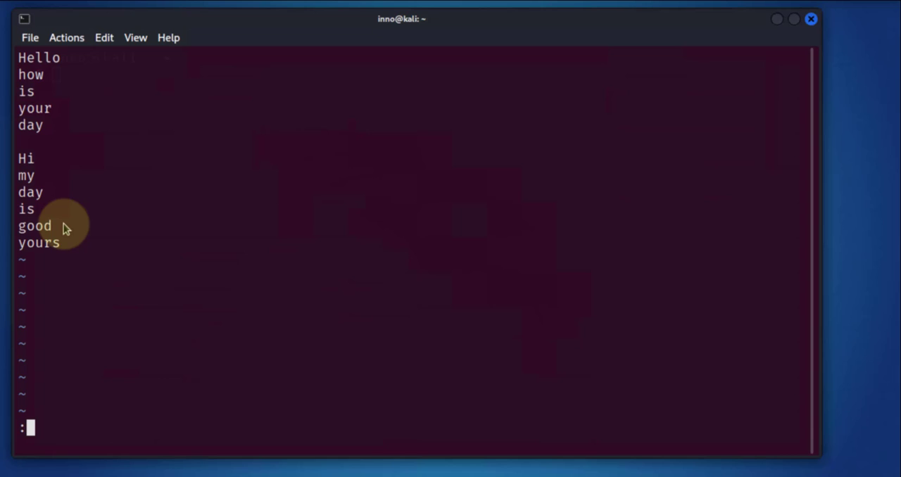
# Step: Save and quit with :wq!, then print testfile showing 'good' in the second paragraph
pyautogui.write('w')
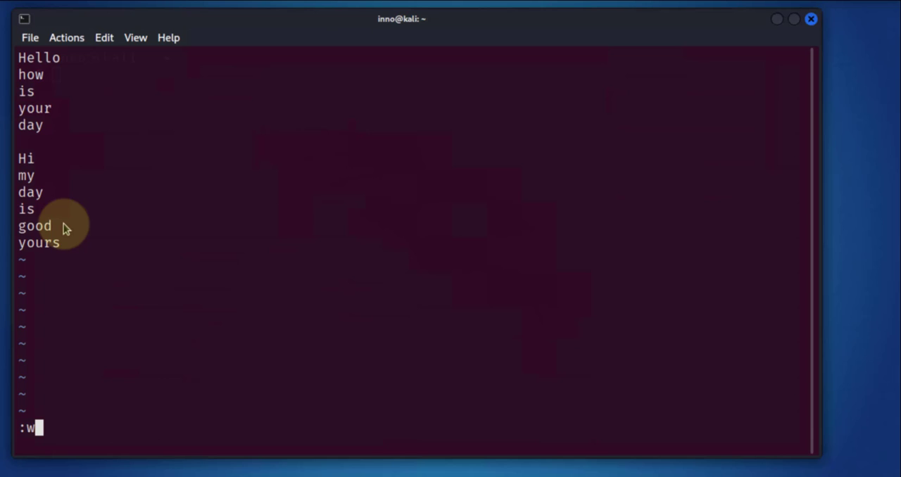
pyautogui.write('q')
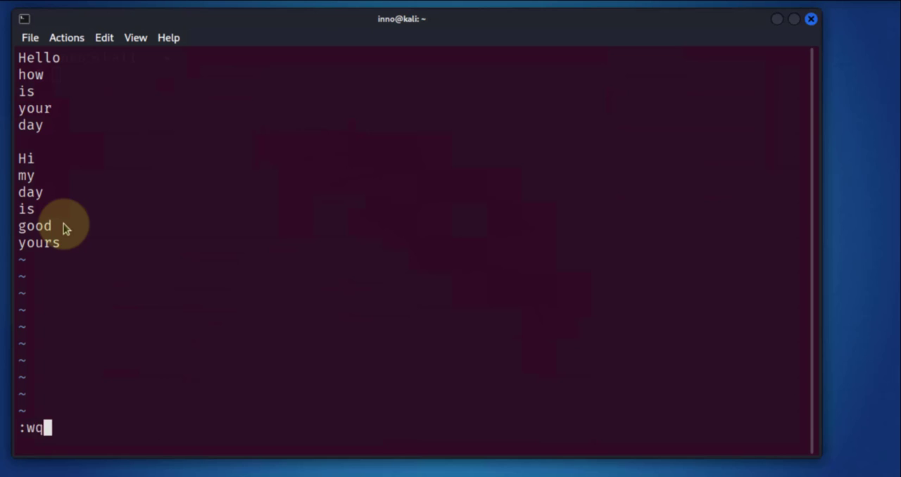
pyautogui.write('!')
pyautogui.write('cat testfile')
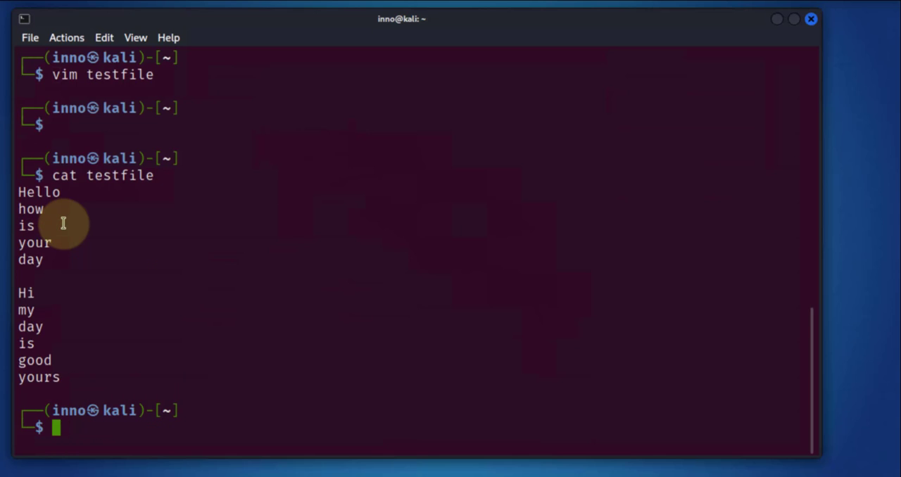
pyautogui.doubleClick(34, 361)
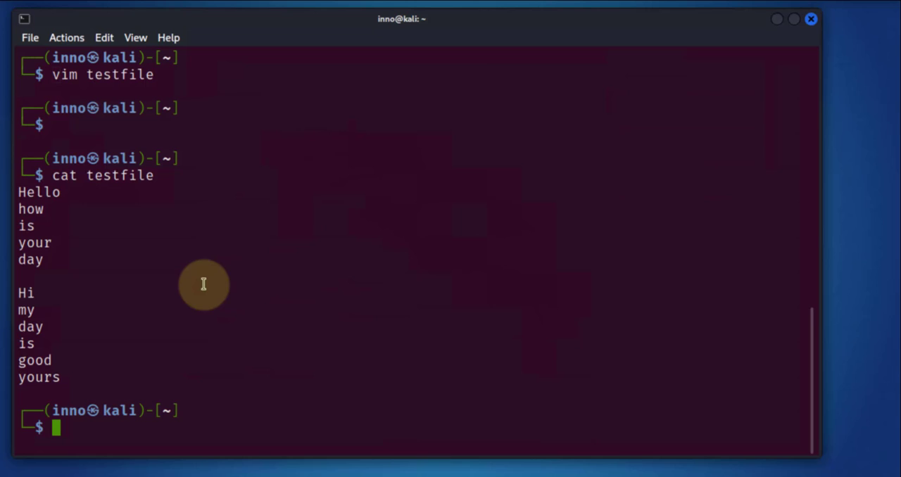
pyautogui.moveTo(829, 218)
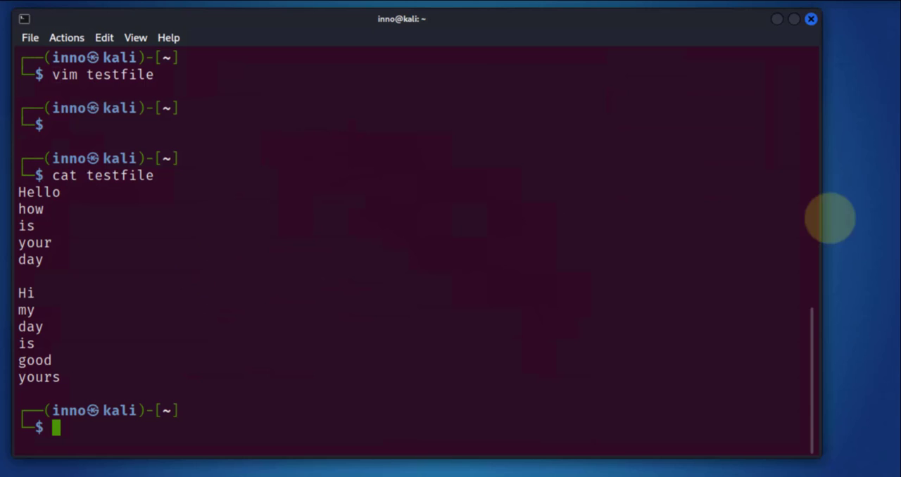
pyautogui.moveTo(594, 314)
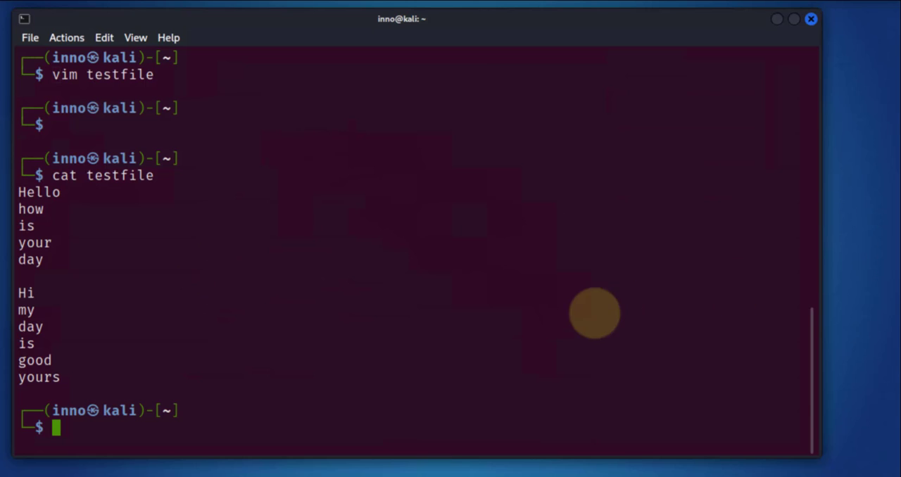
# Step: Launch vimtutor and move down through the lessons to Lesson 1.3 on text deletion
pyautogui.write('vimy')
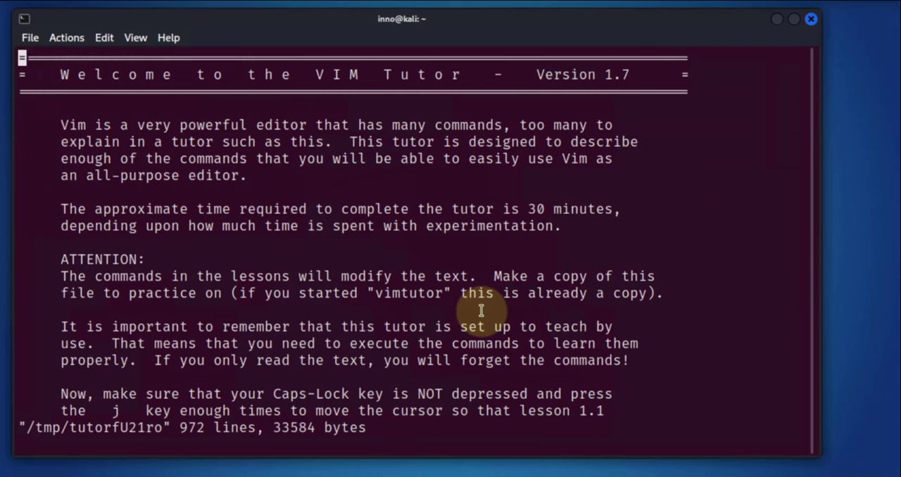
pyautogui.moveTo(405, 284)
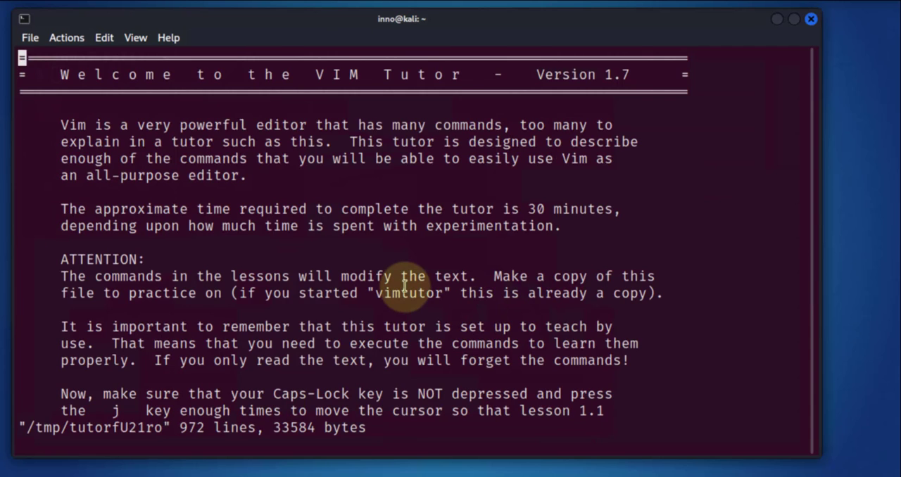
pyautogui.moveTo(152, 251)
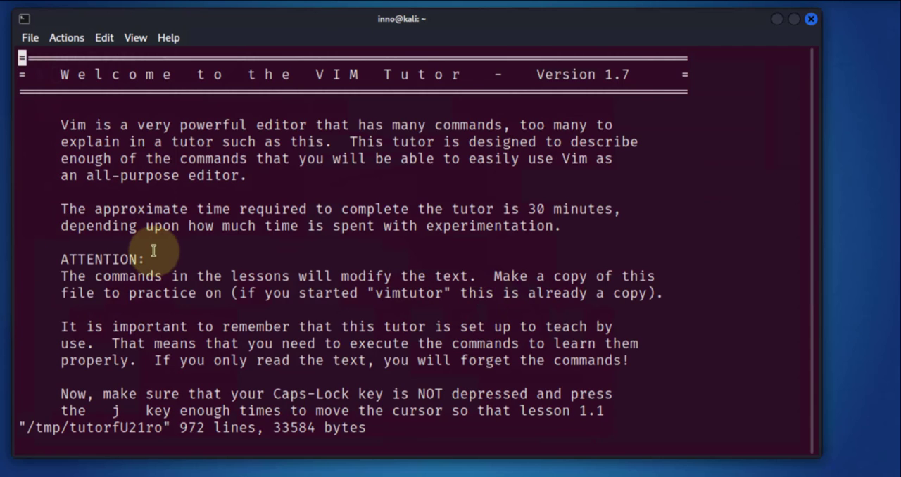
pyautogui.press('j')
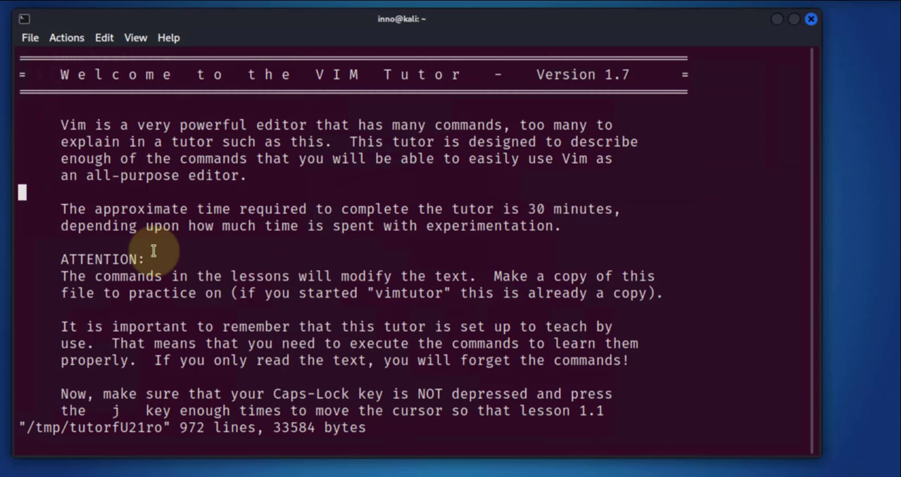
pyautogui.press('j')
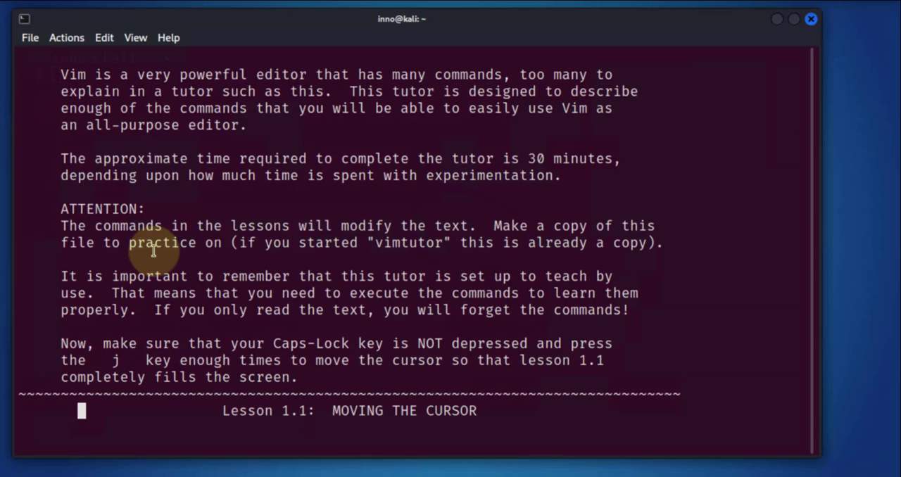
pyautogui.press('j')
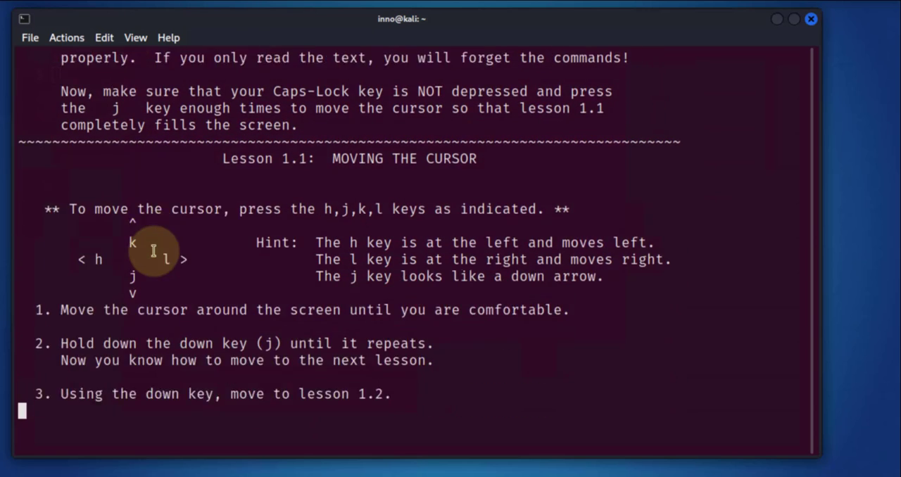
pyautogui.scroll(-3)
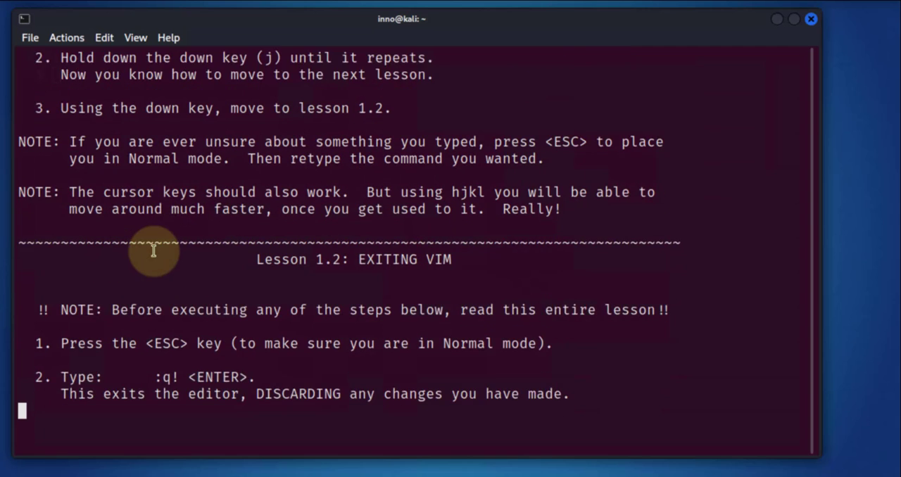
pyautogui.scroll(-3)
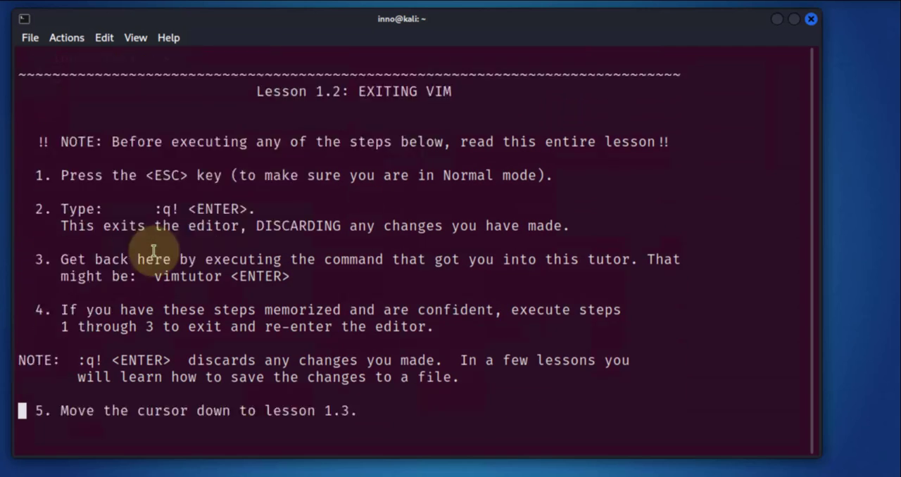
pyautogui.scroll(-3)
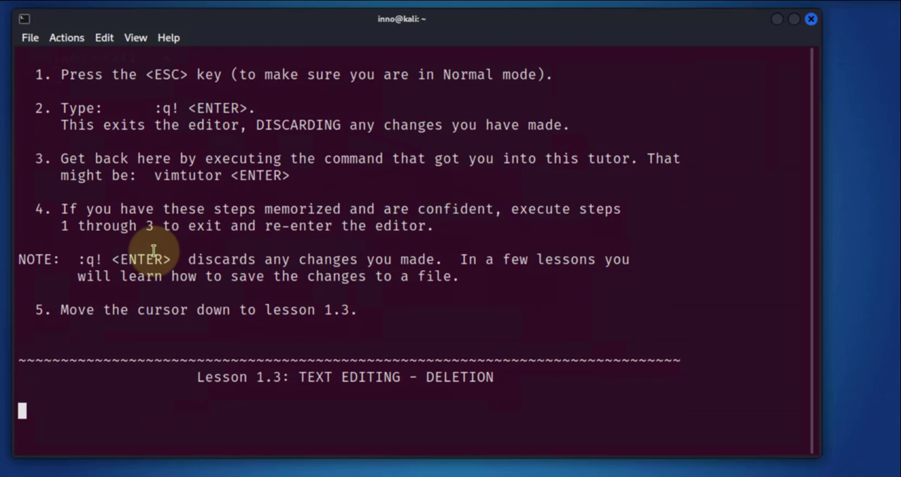